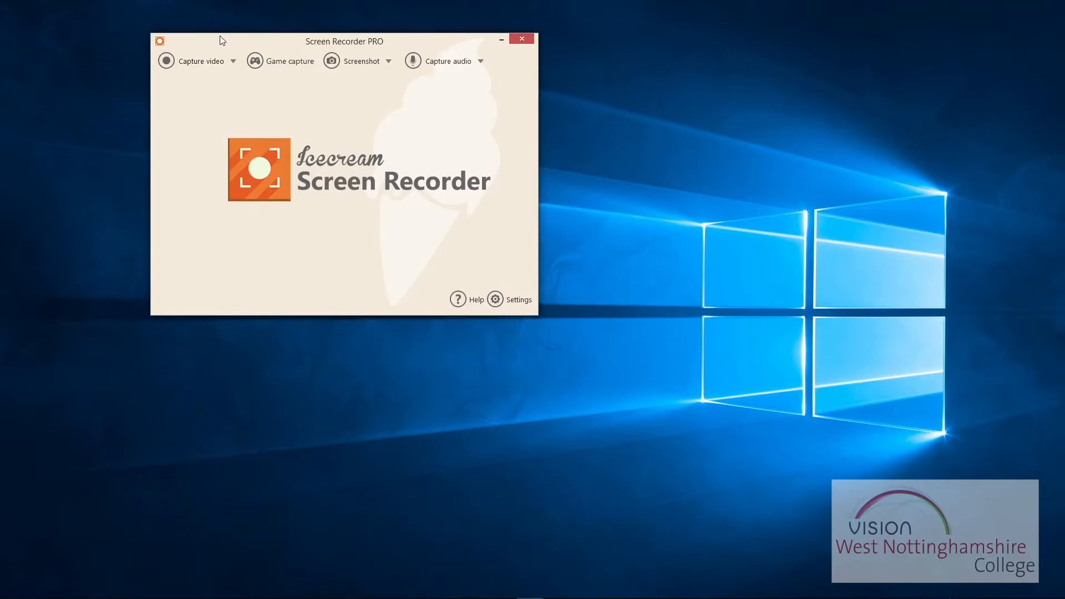
- Move the Screen Recorder PRO window by its title bar toward the screen centre
drag(344, 42, 422, 63)
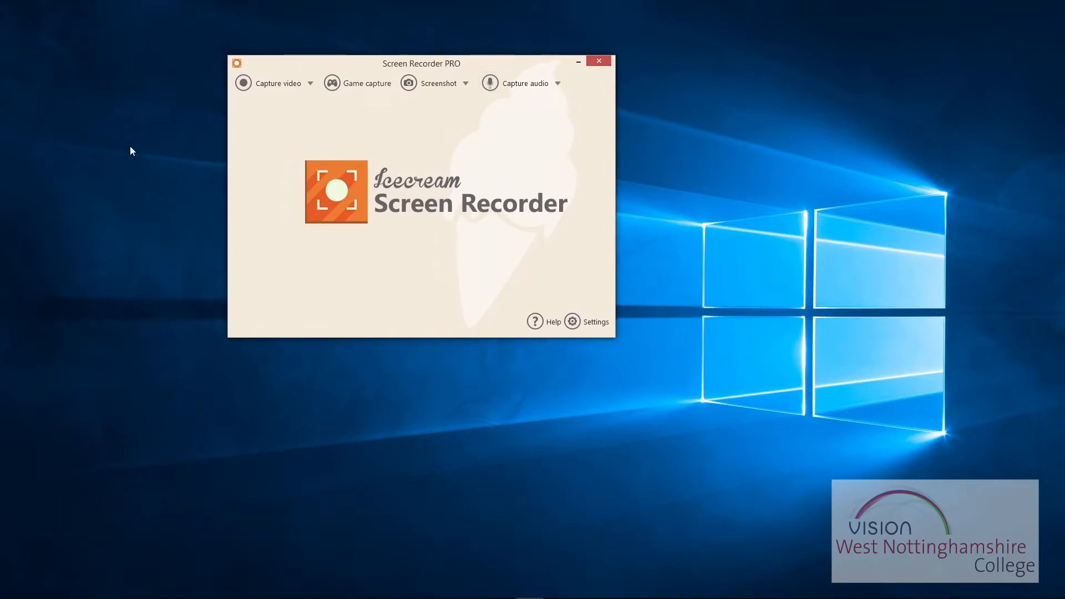
mouse_move(634, 329)
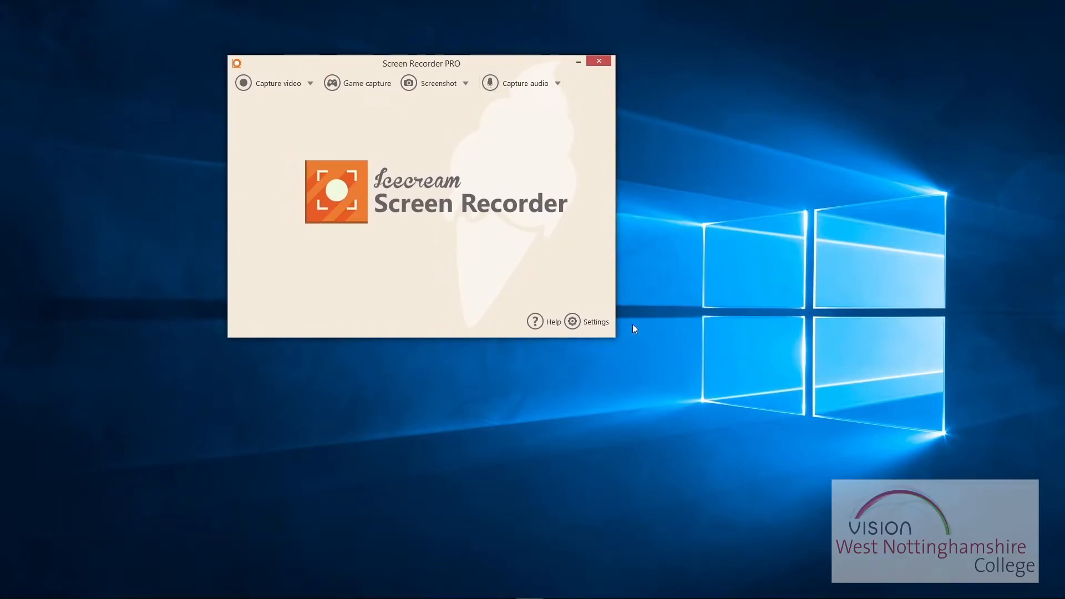
- In Settings, set the screenshot format to JPG, then show the Save to locations
click(573, 321)
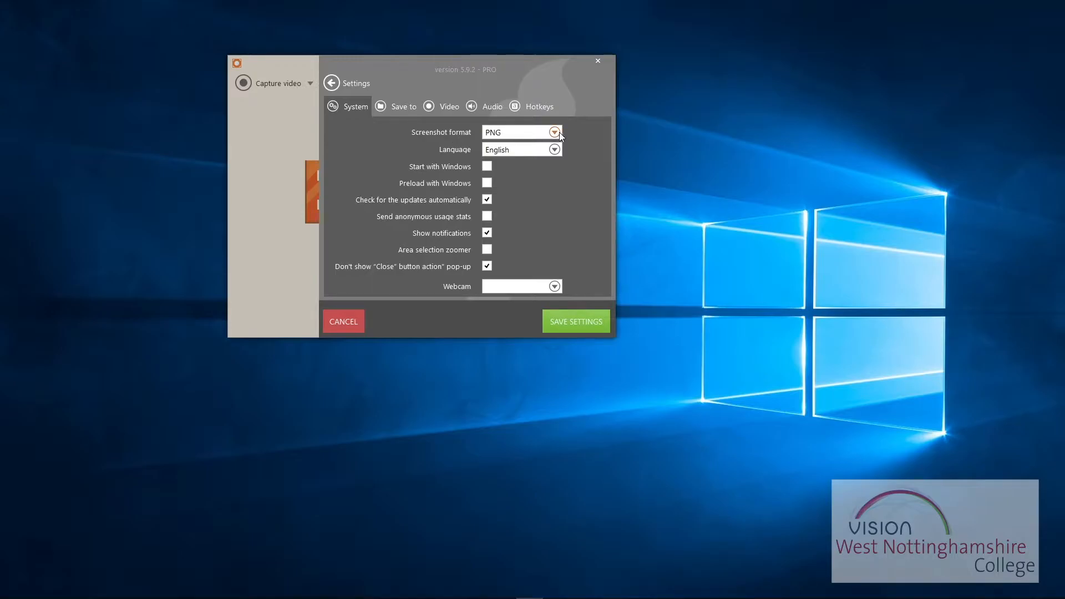
click(554, 132)
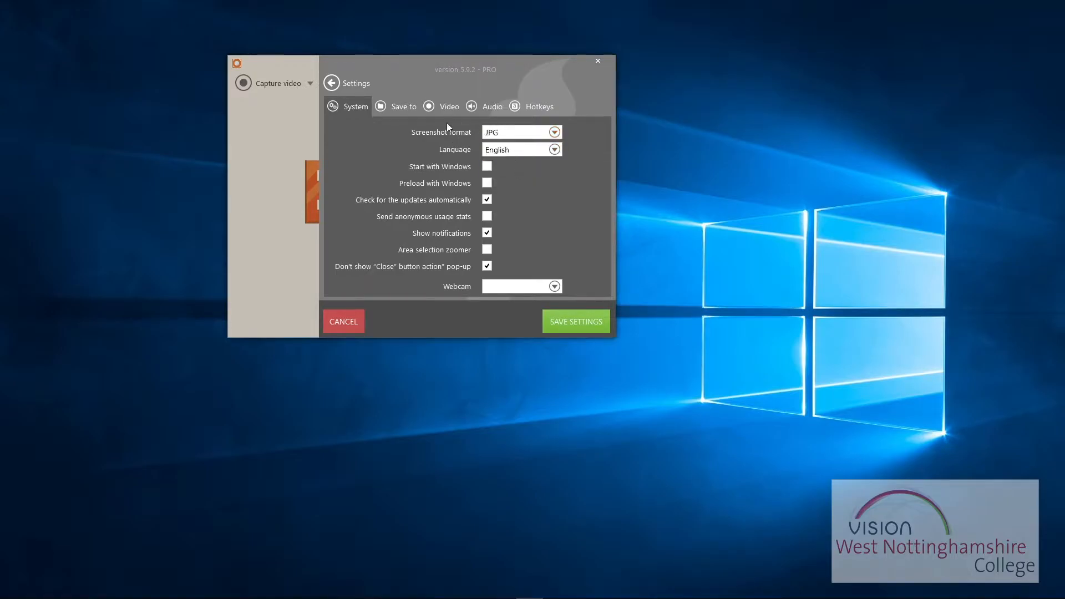
mouse_move(751, 171)
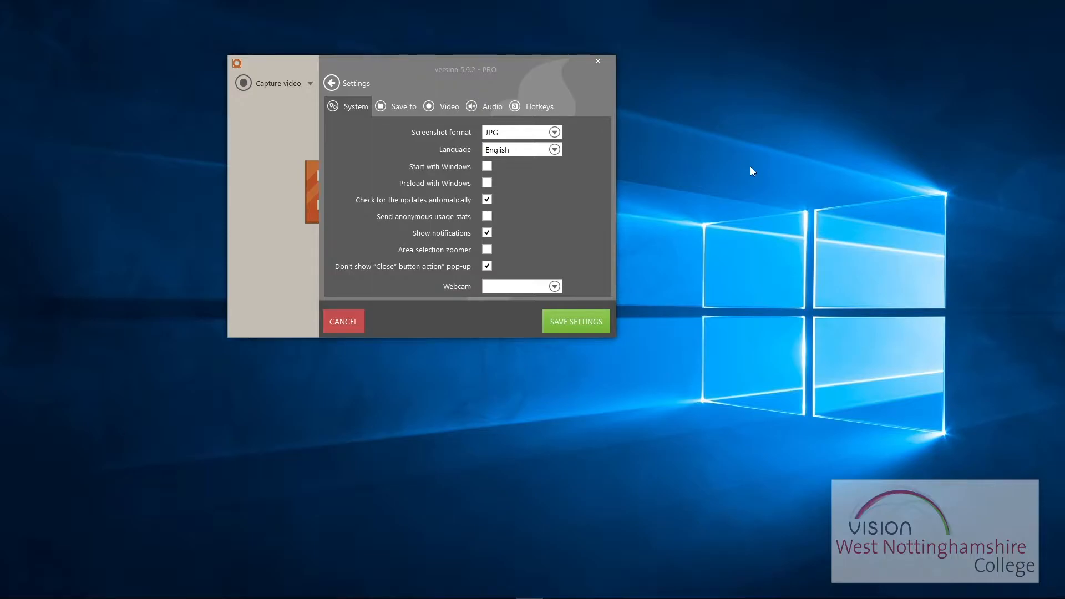
mouse_move(206, 59)
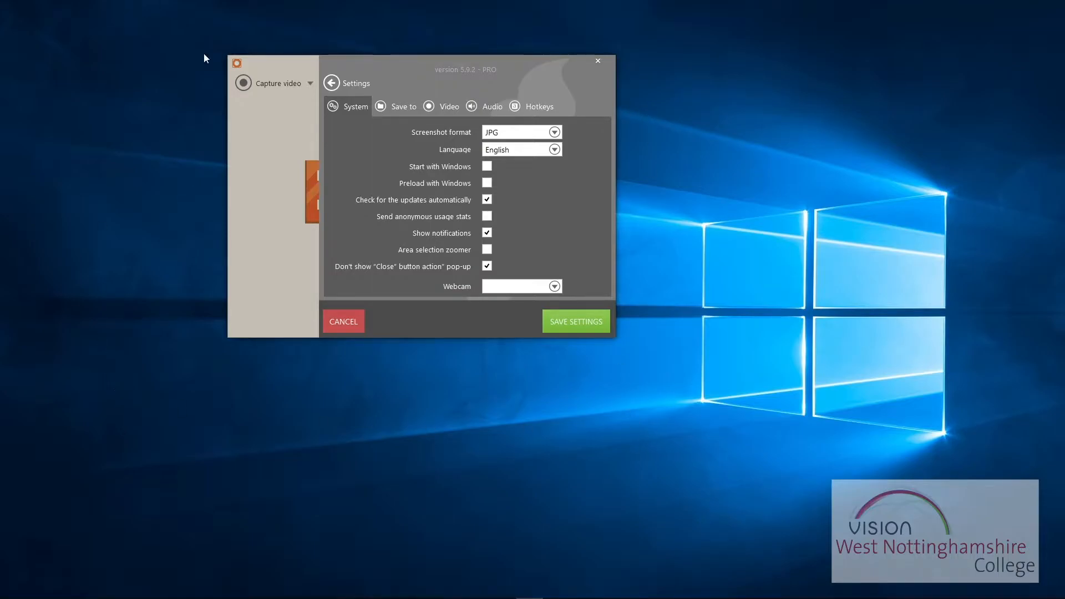
mouse_move(520, 133)
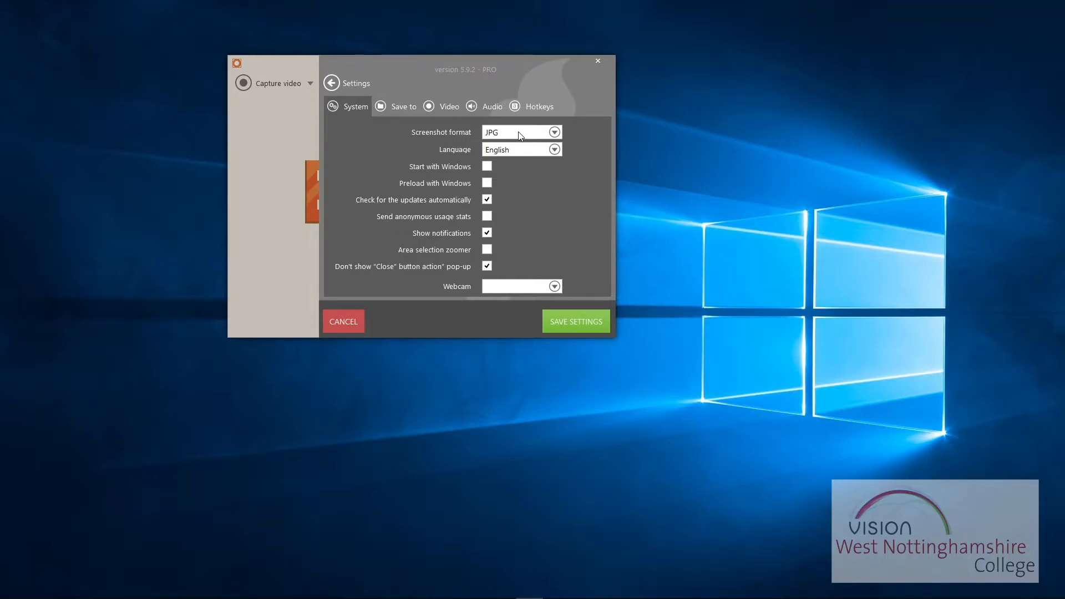
mouse_move(556, 190)
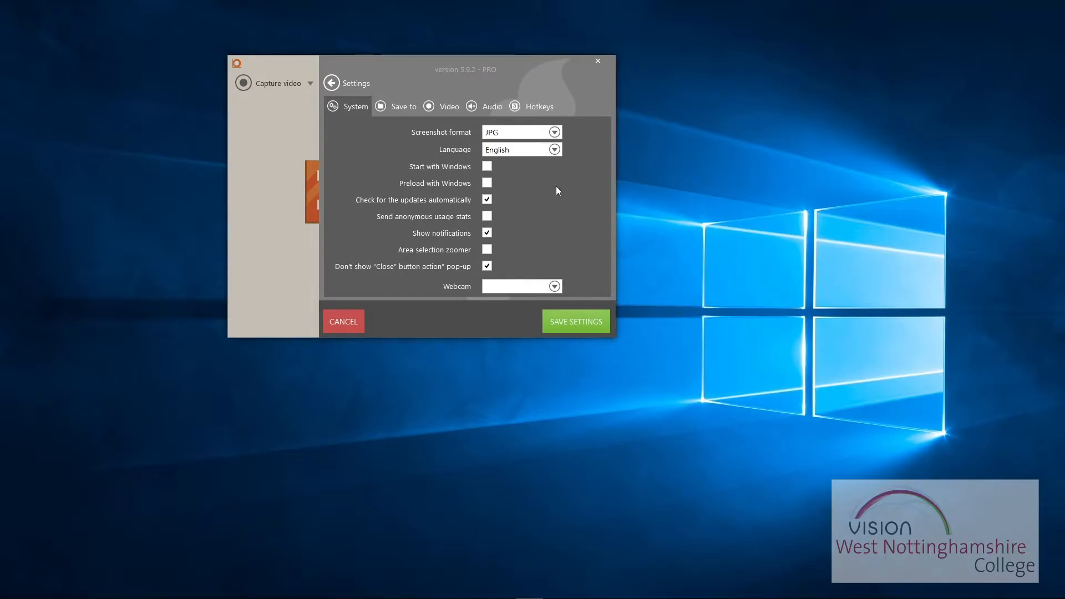
mouse_move(532, 217)
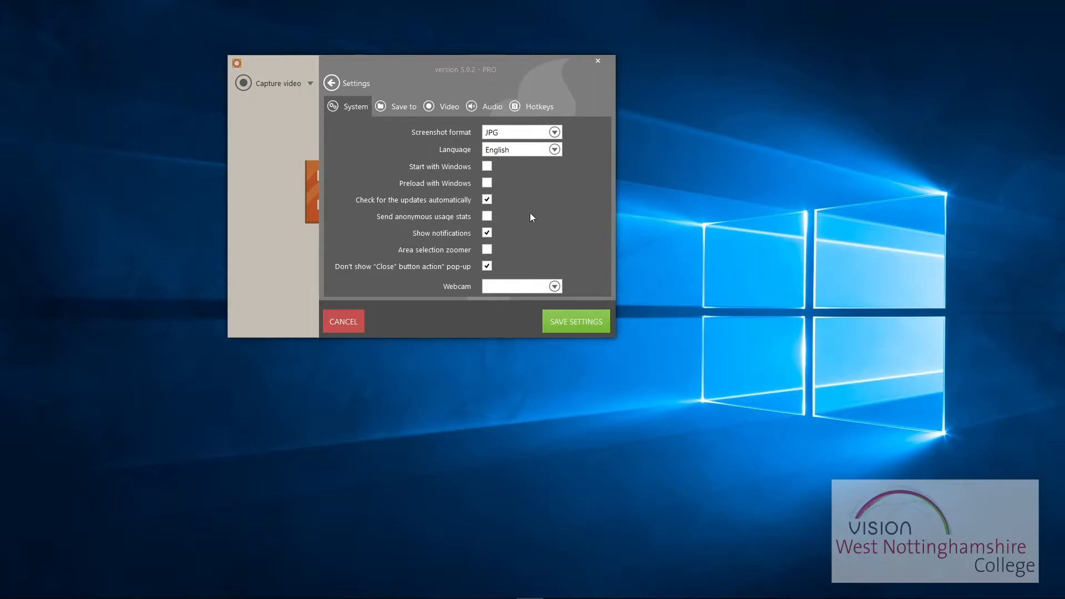
mouse_move(565, 190)
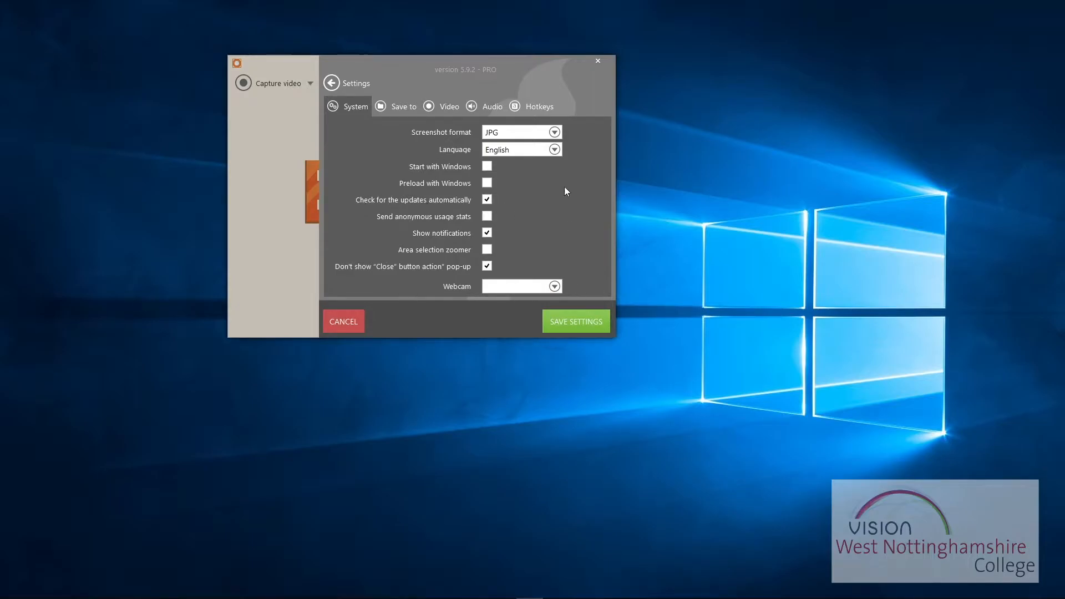
mouse_move(555, 287)
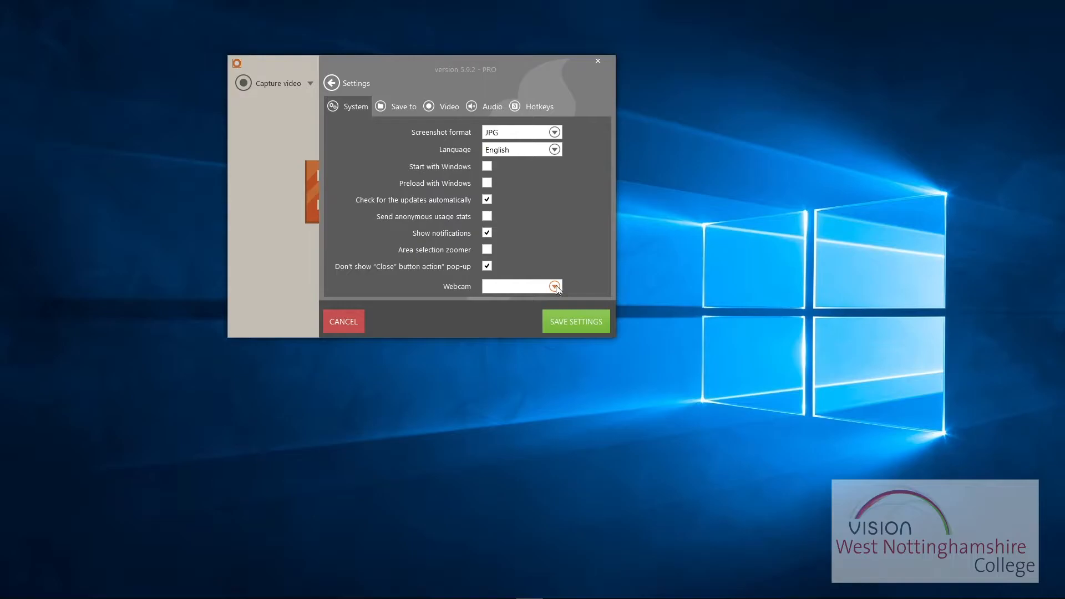
click(403, 107)
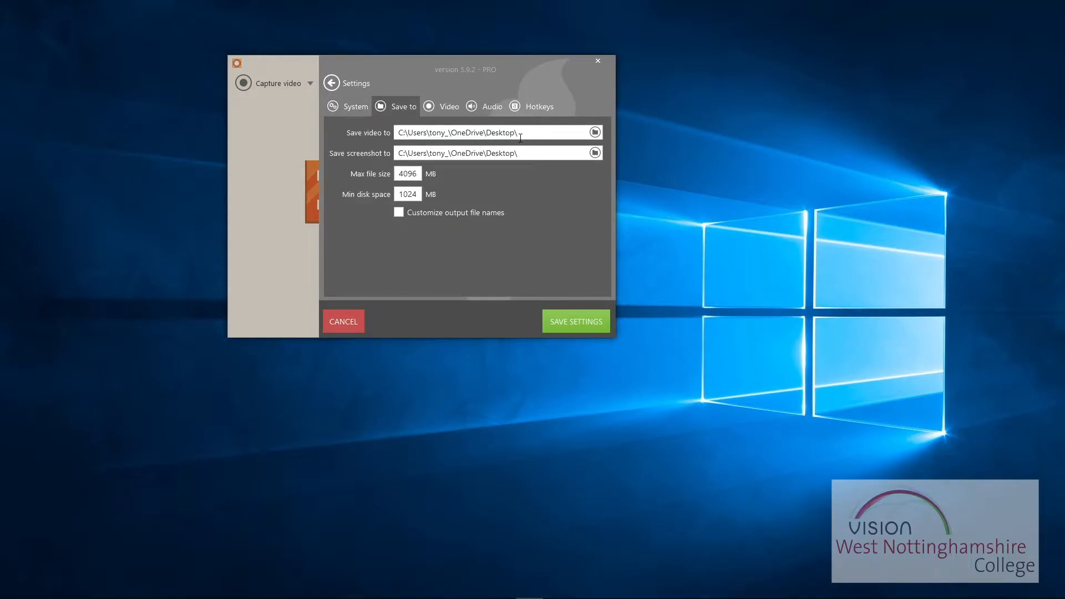
- Show the Video settings and list the available video formats
click(449, 107)
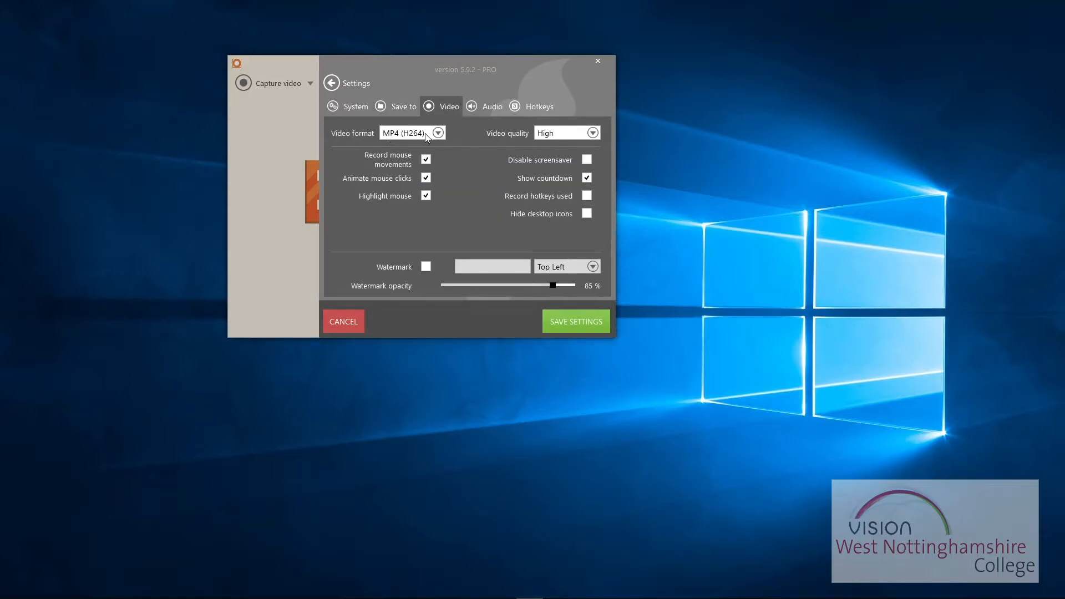
click(437, 132)
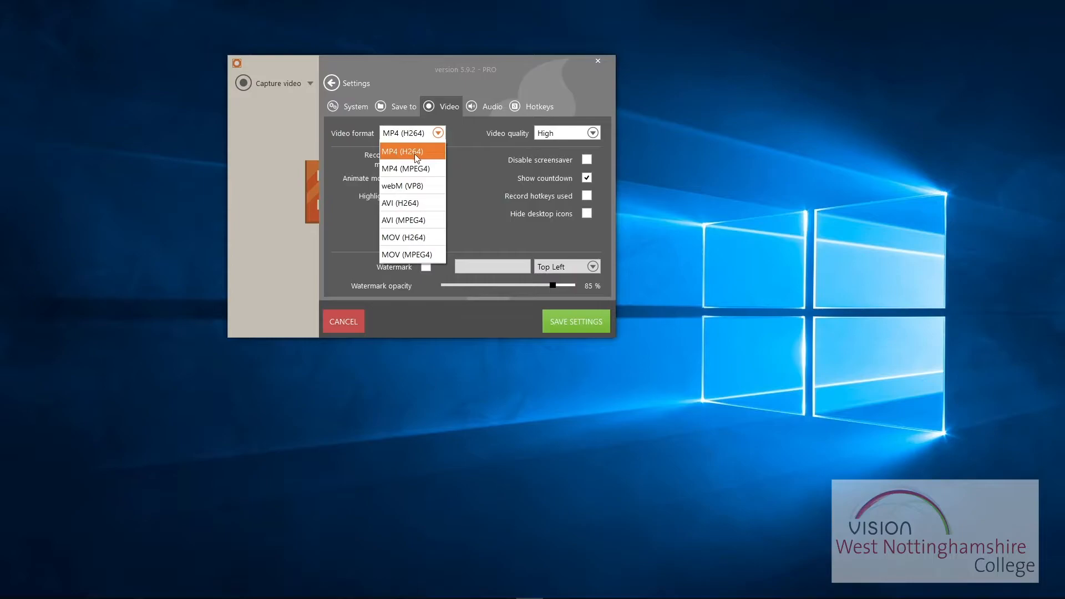
mouse_move(405, 169)
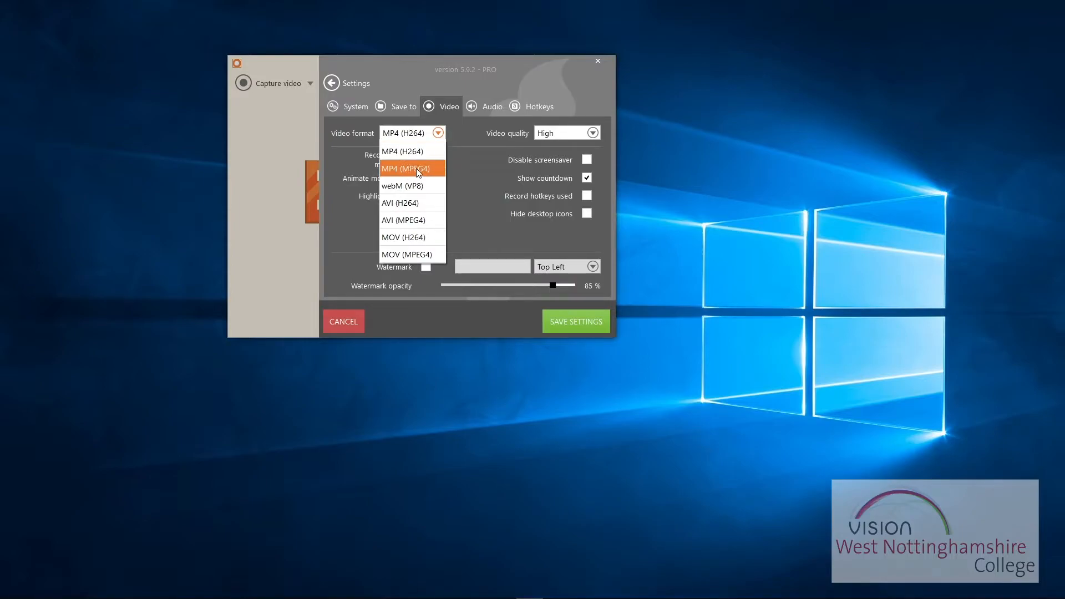
mouse_move(425, 173)
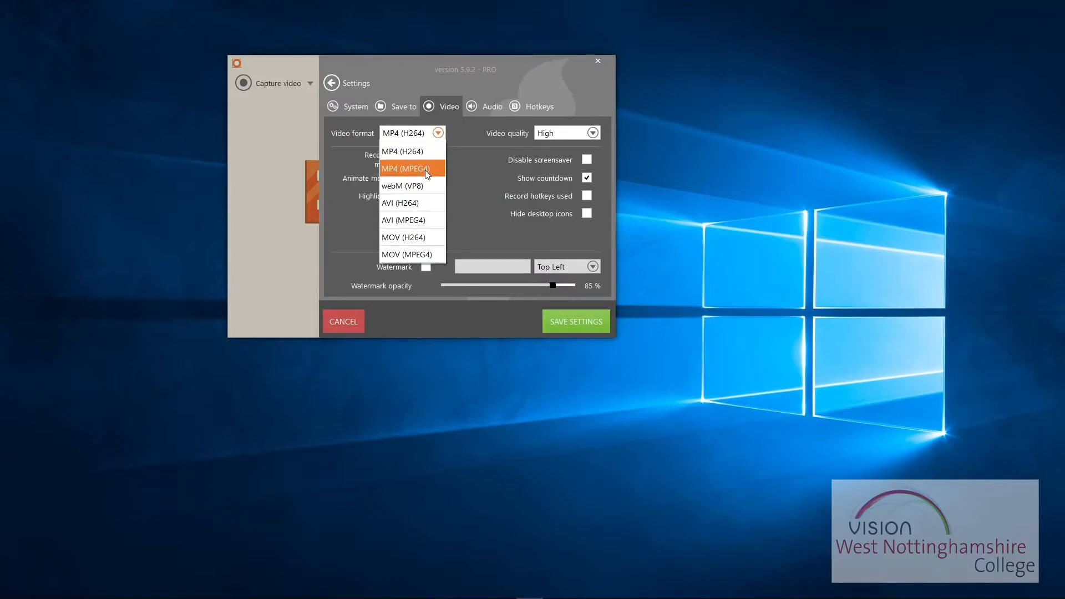
mouse_move(411, 151)
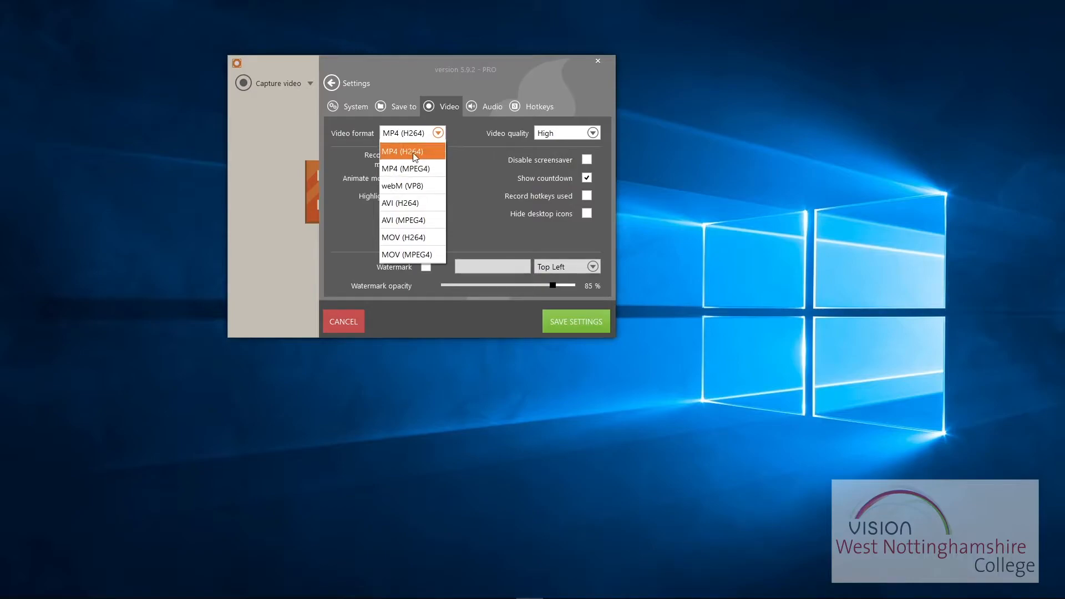
mouse_move(459, 152)
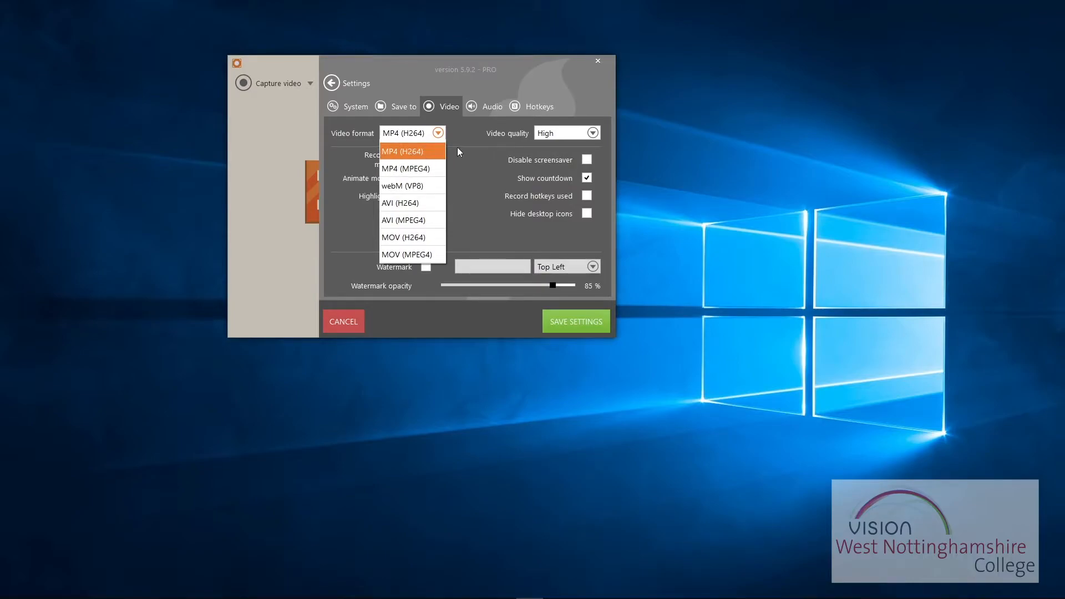
- Keep MP4 (H264), disable the screensaver during recording and hide desktop icons
click(401, 151)
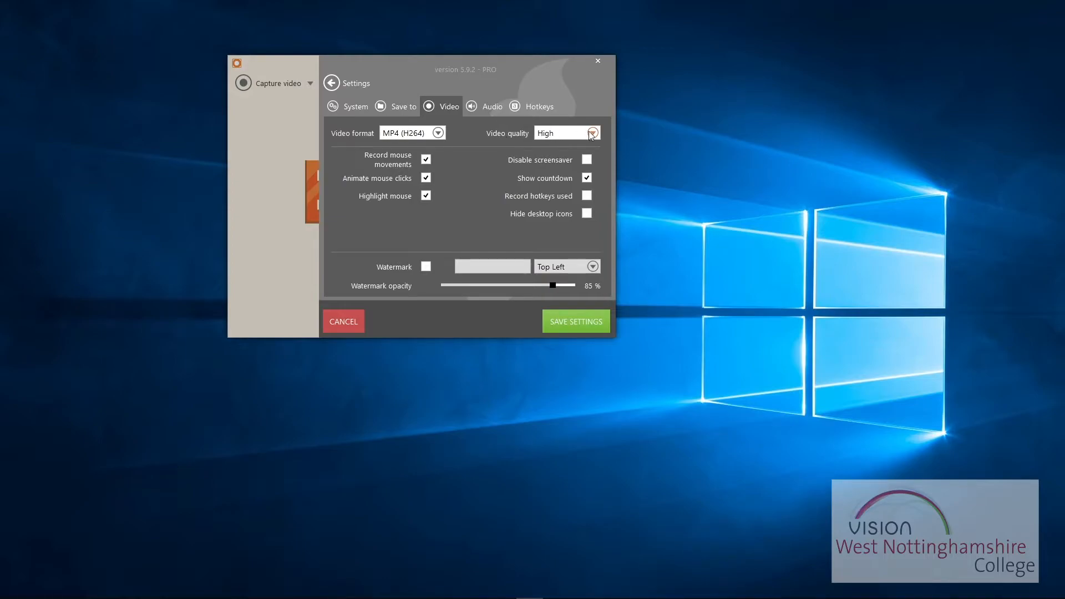
mouse_move(576, 154)
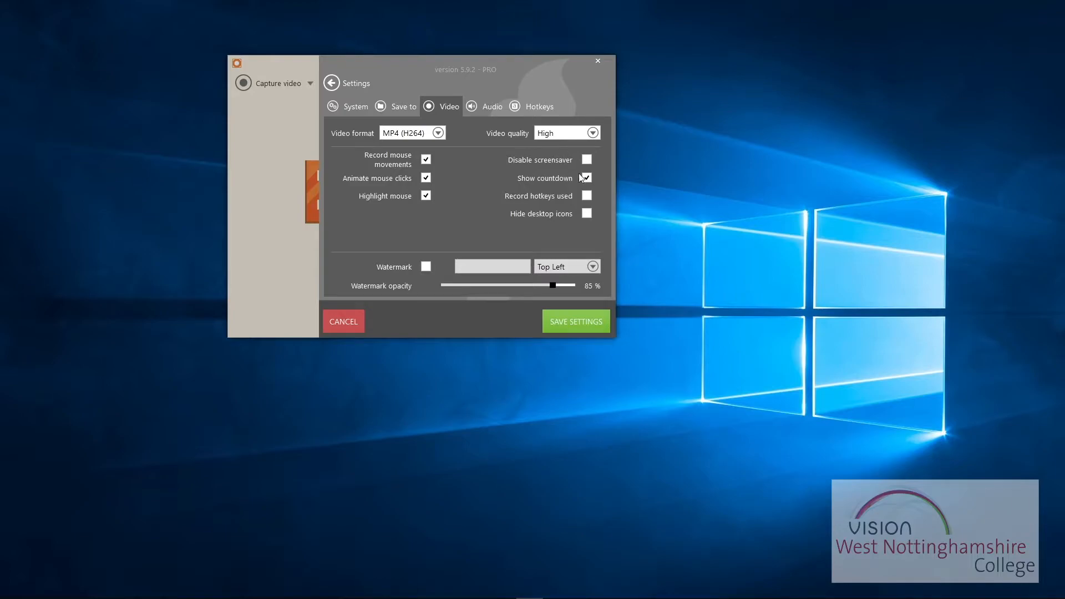
click(586, 160)
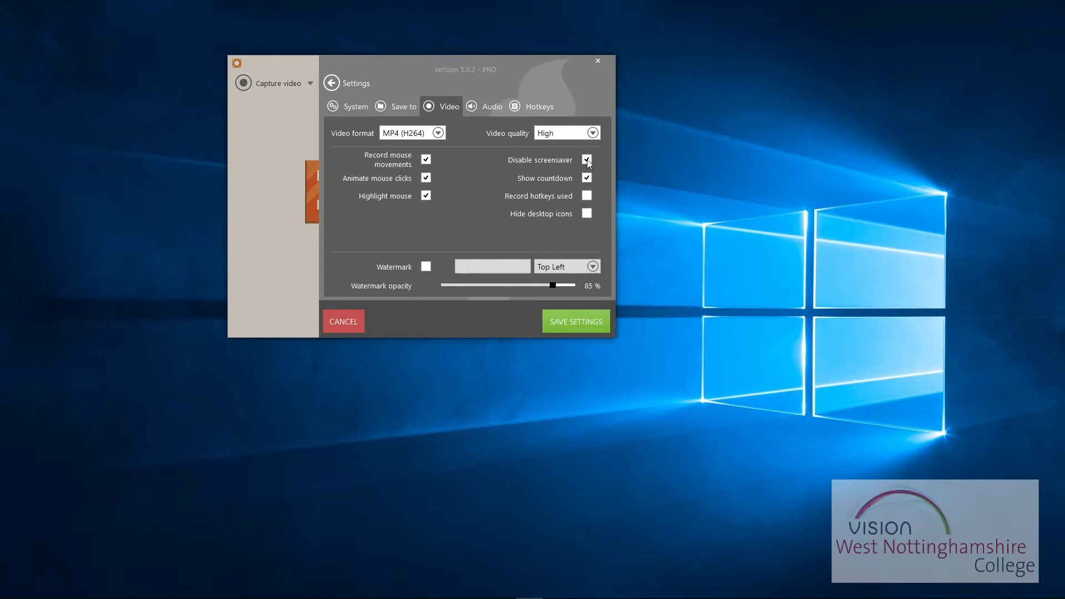
mouse_move(526, 185)
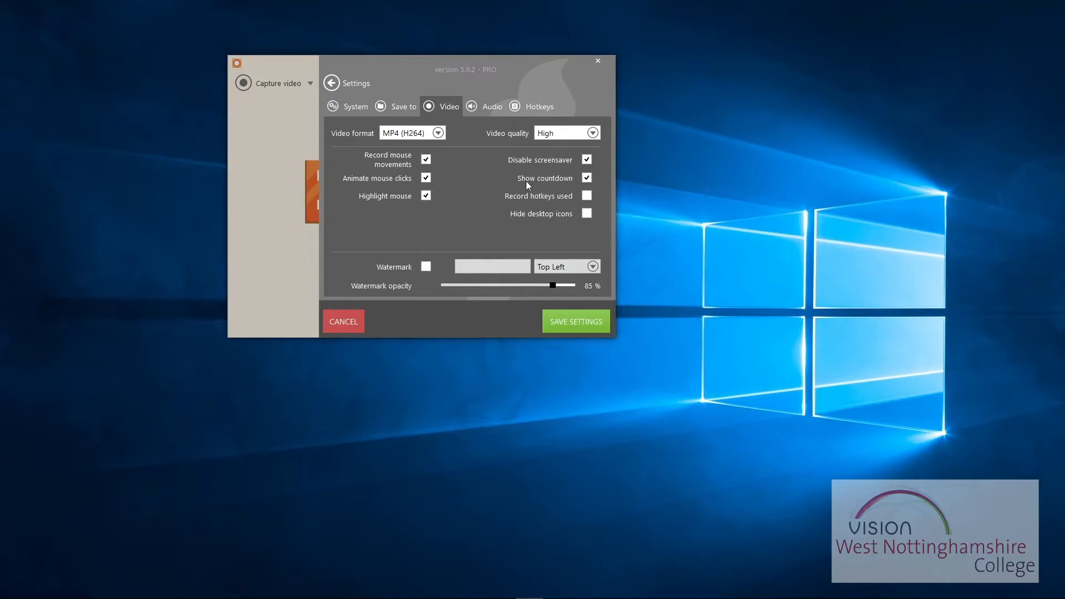
mouse_move(498, 202)
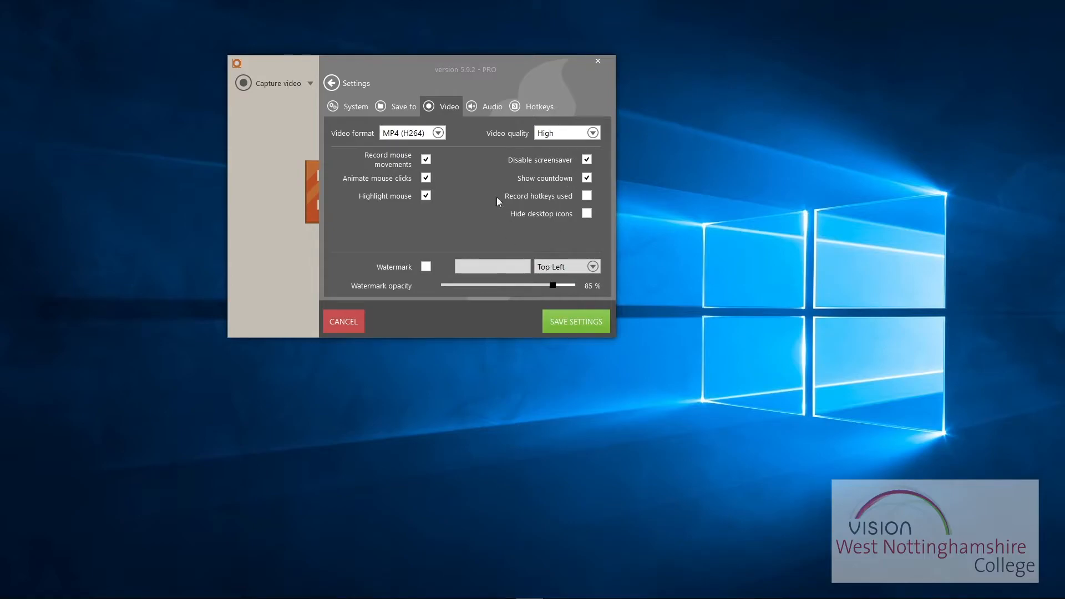
mouse_move(494, 182)
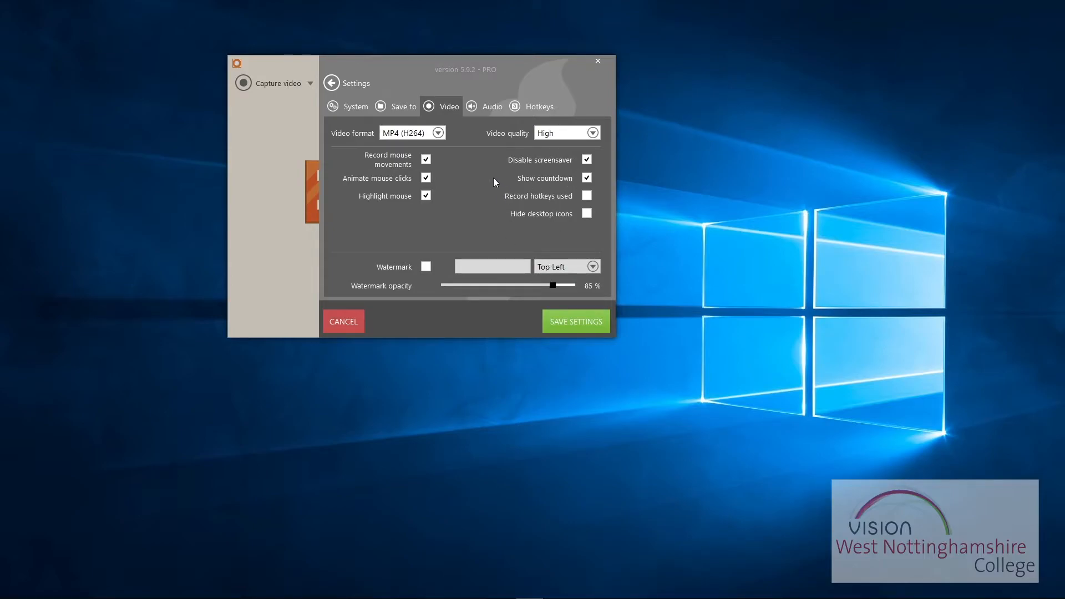
mouse_move(476, 179)
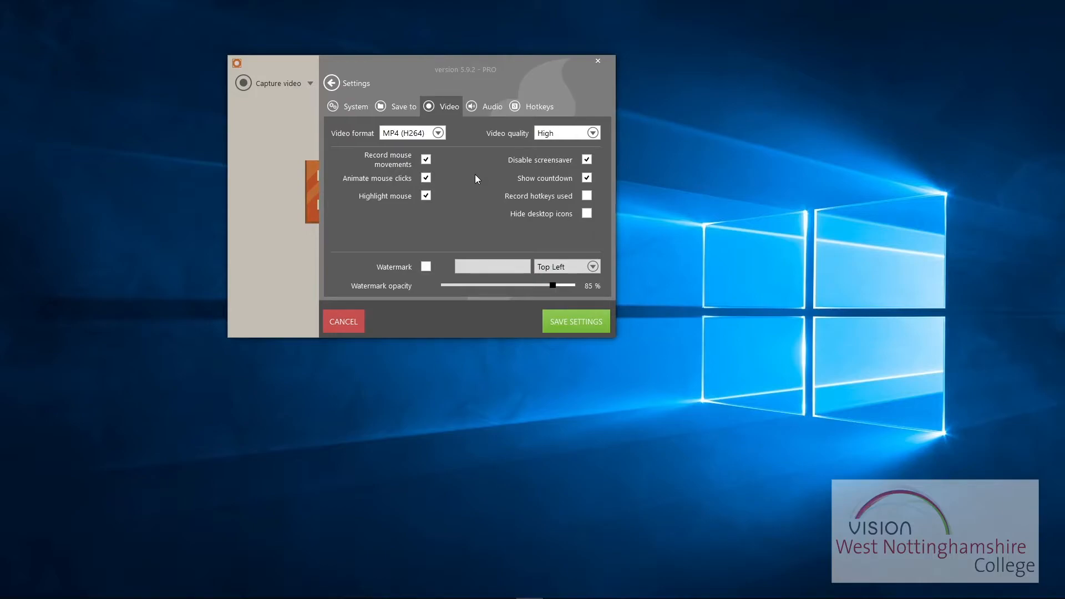
mouse_move(603, 213)
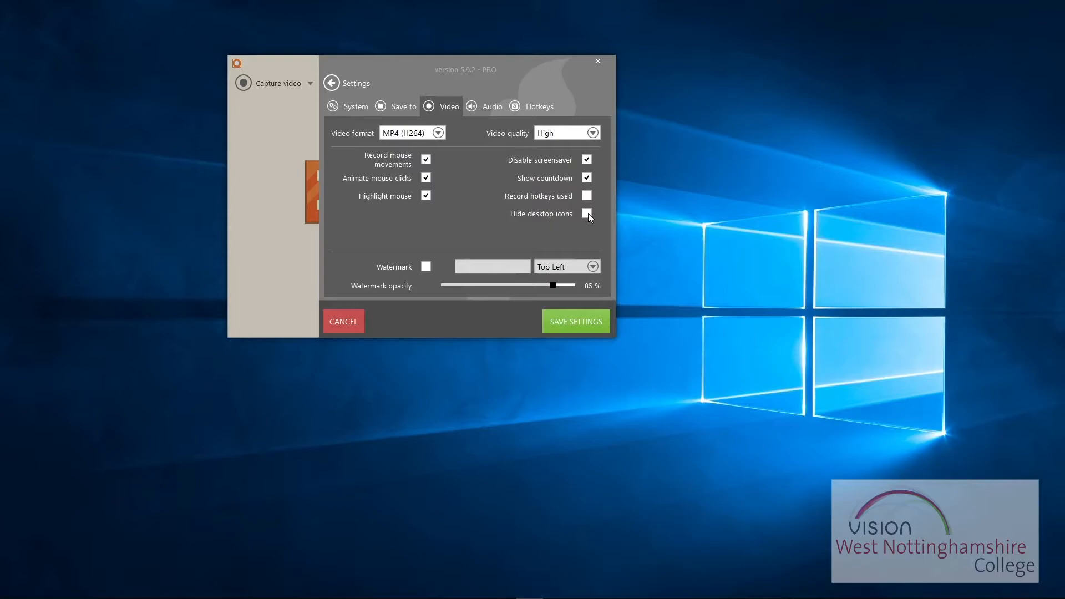
click(586, 213)
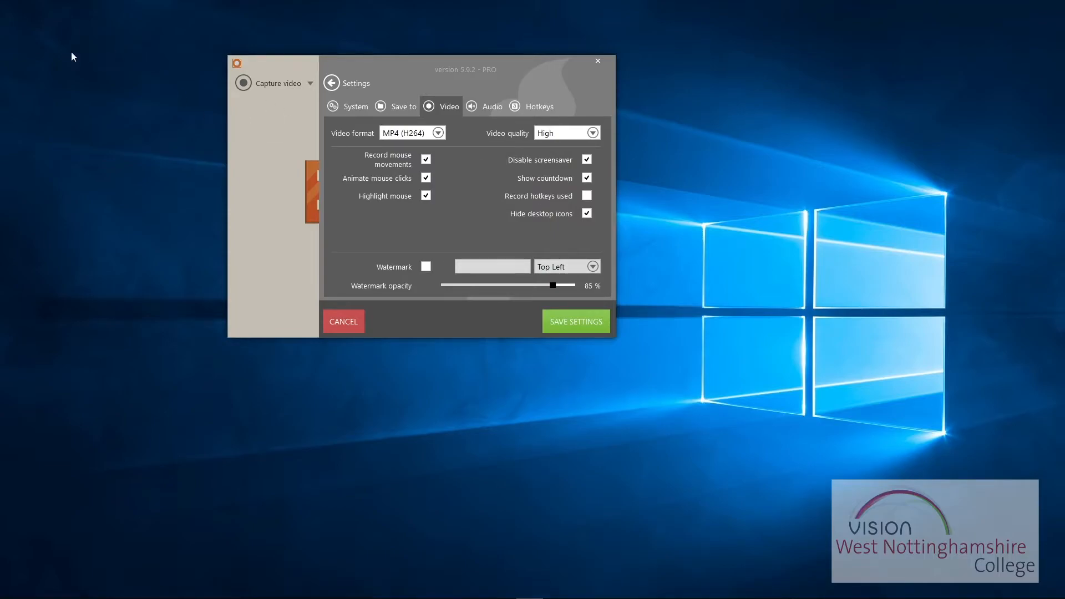
mouse_move(897, 141)
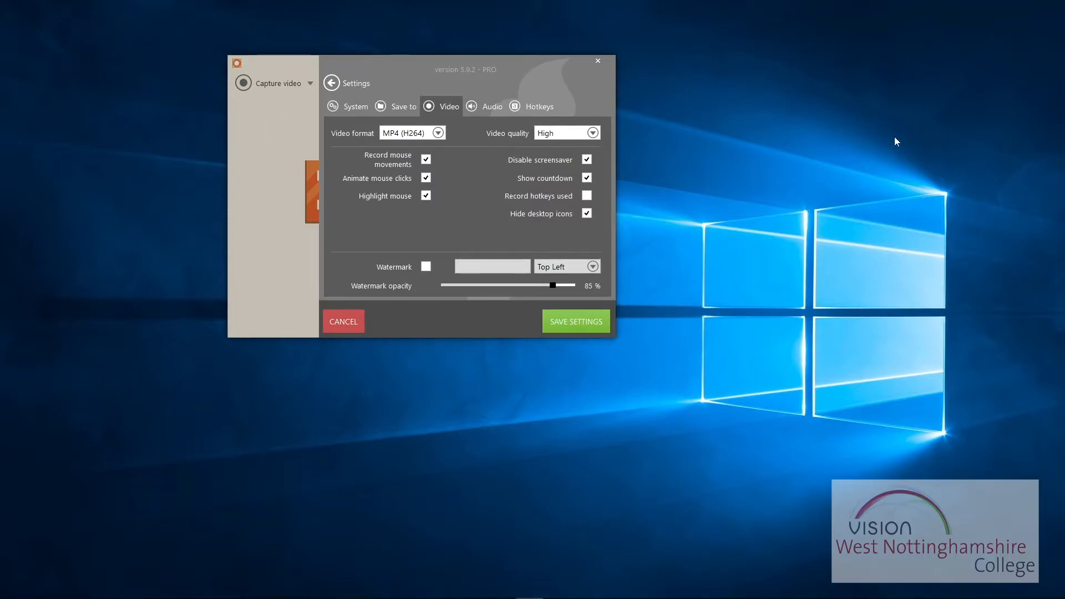
mouse_move(588, 247)
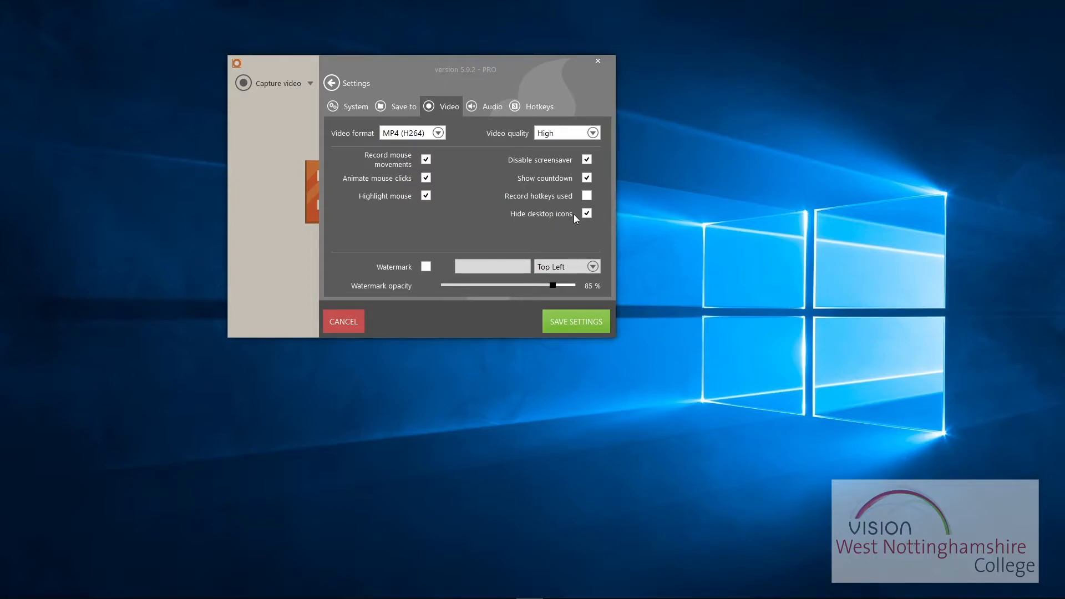
mouse_move(521, 200)
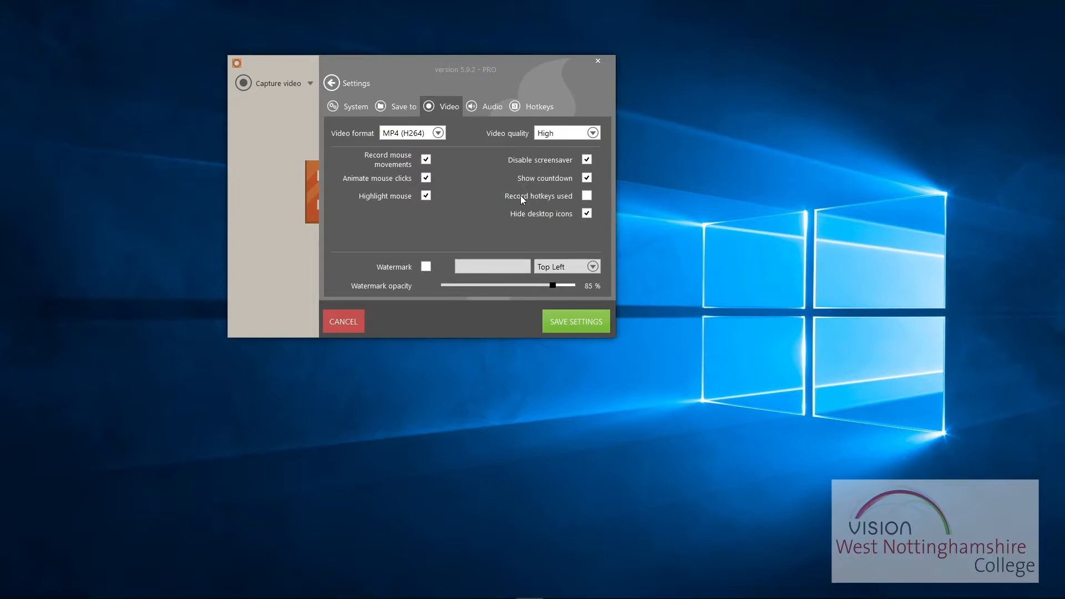
mouse_move(536, 200)
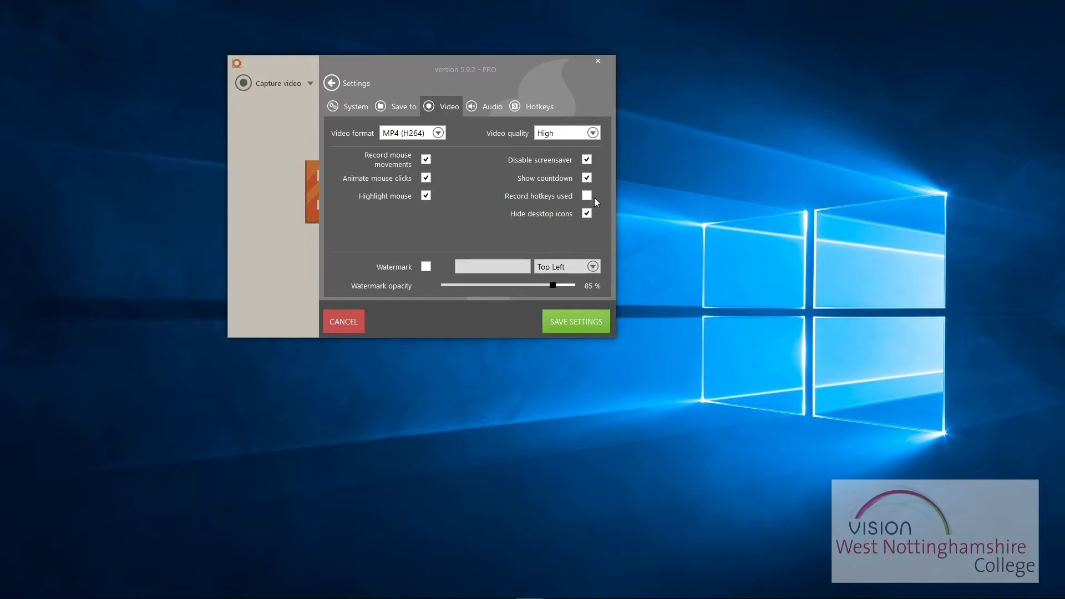
mouse_move(598, 206)
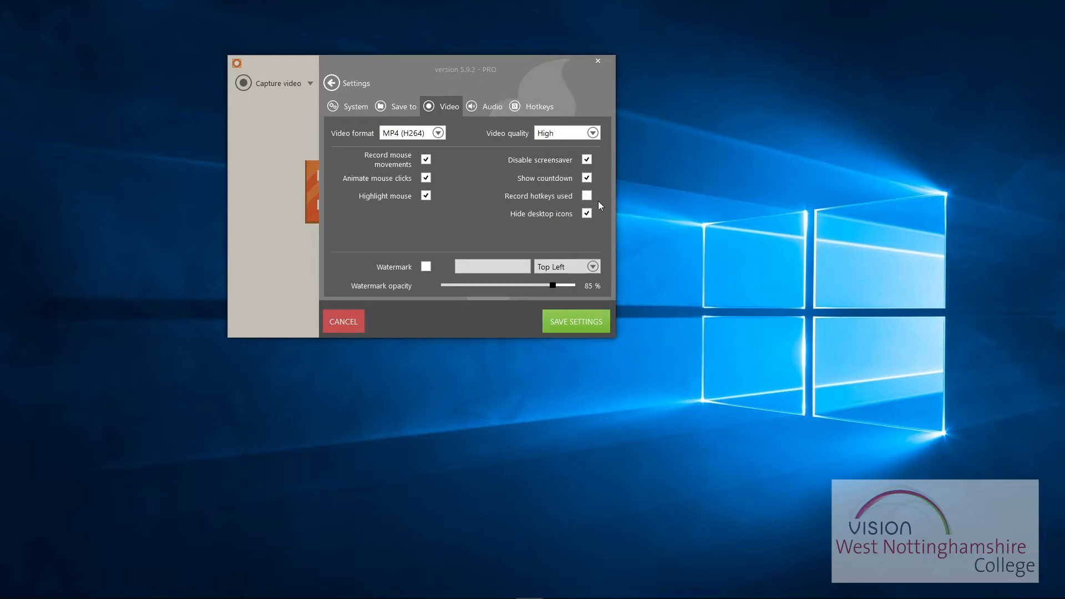
mouse_move(537, 111)
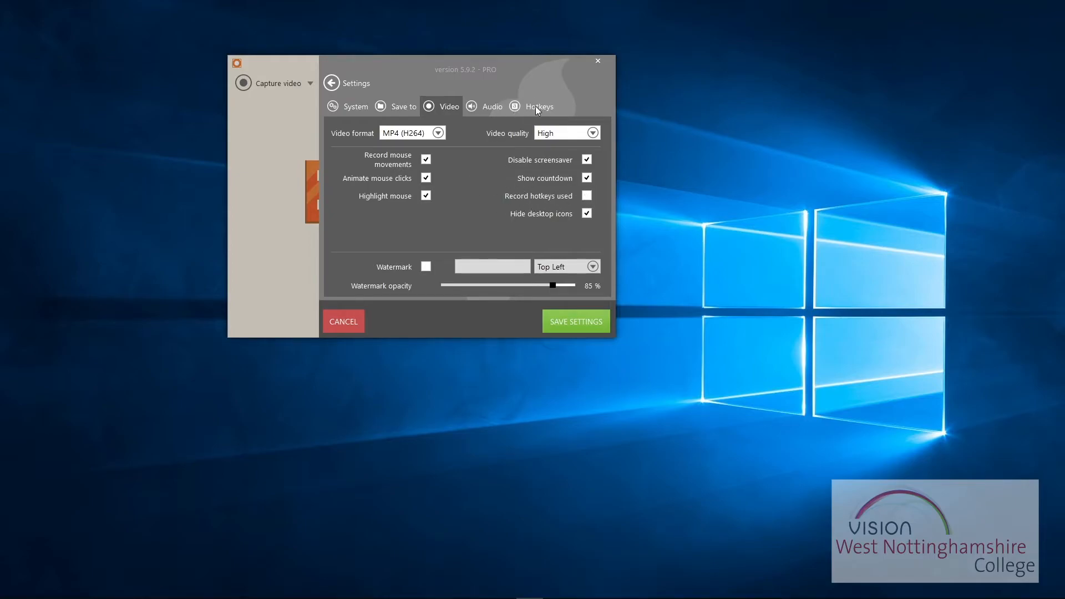
mouse_move(382, 201)
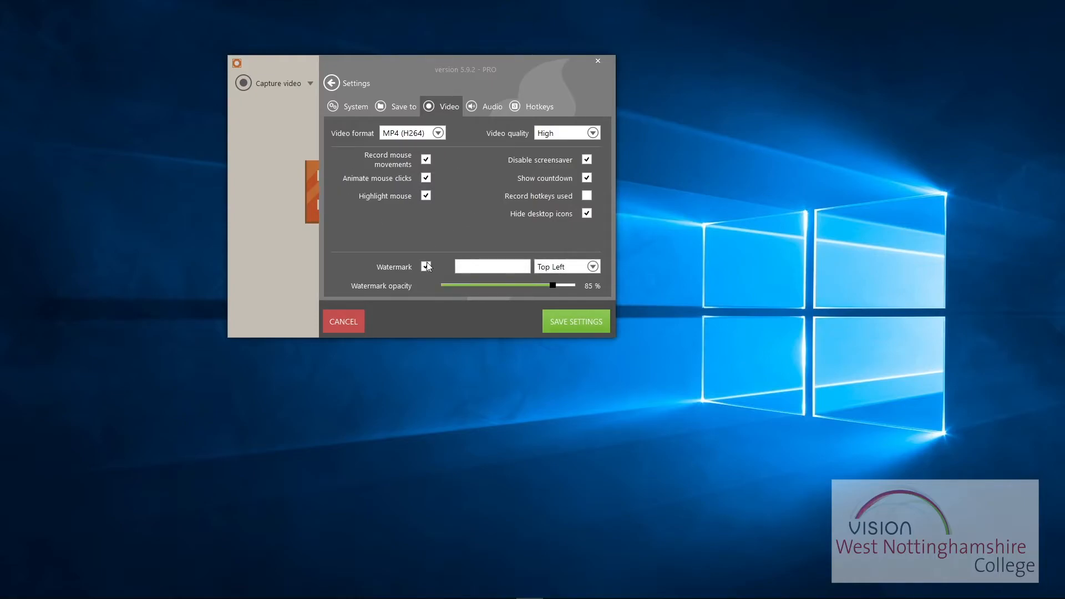
- Enable the watermark, keep Top Left position with 77% opacity, then disable it again
click(426, 266)
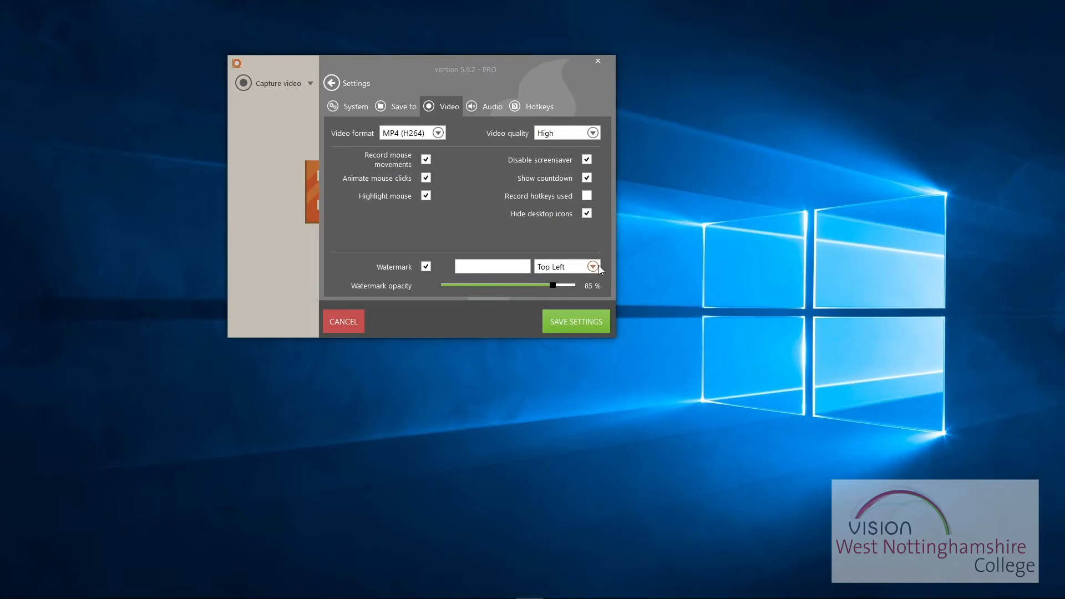
click(593, 265)
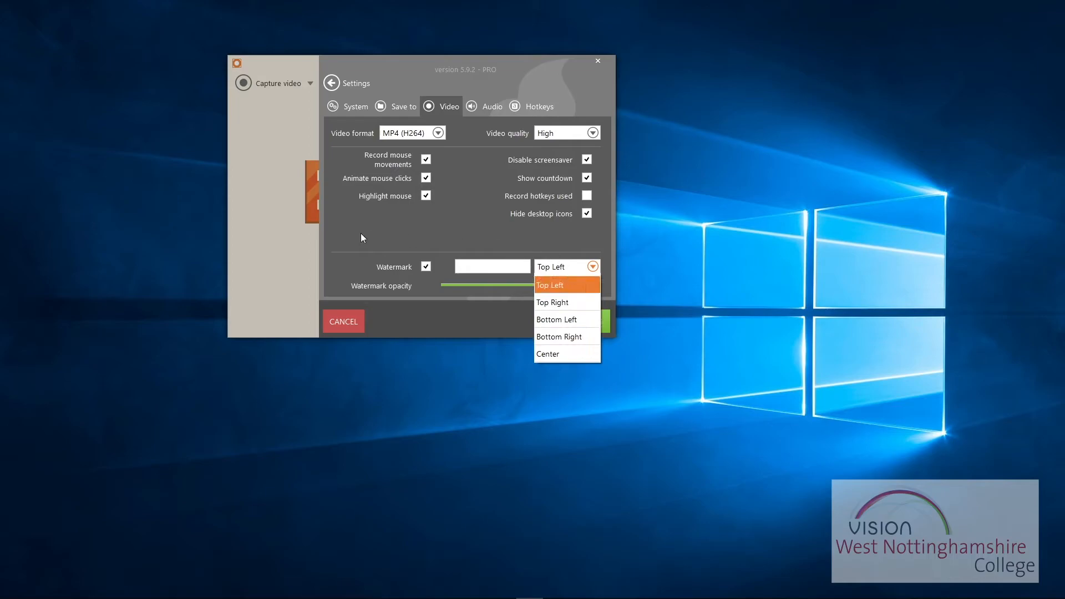
click(550, 286)
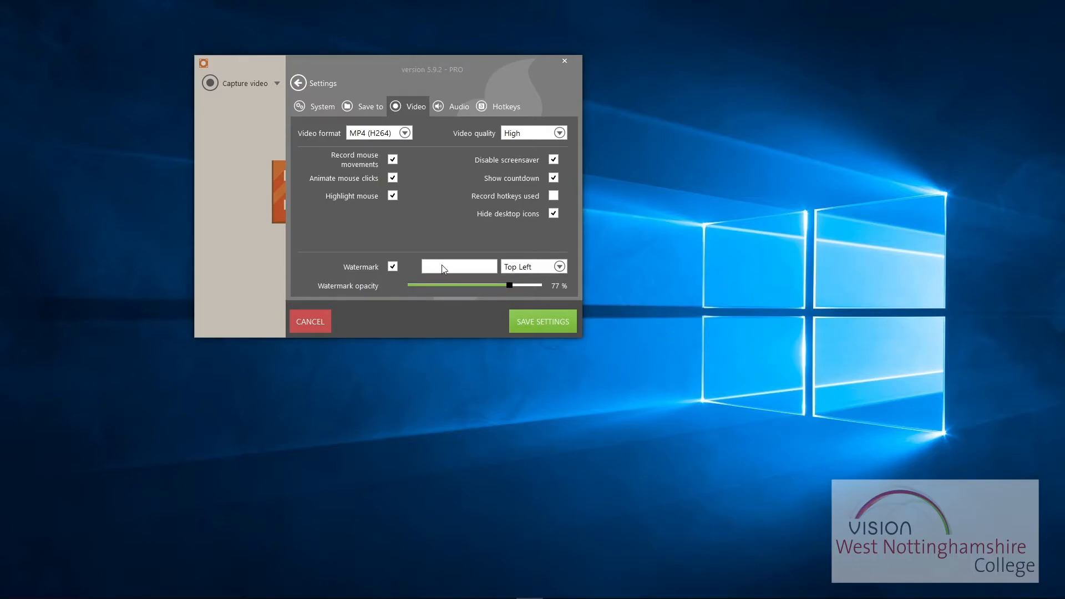
mouse_move(896, 525)
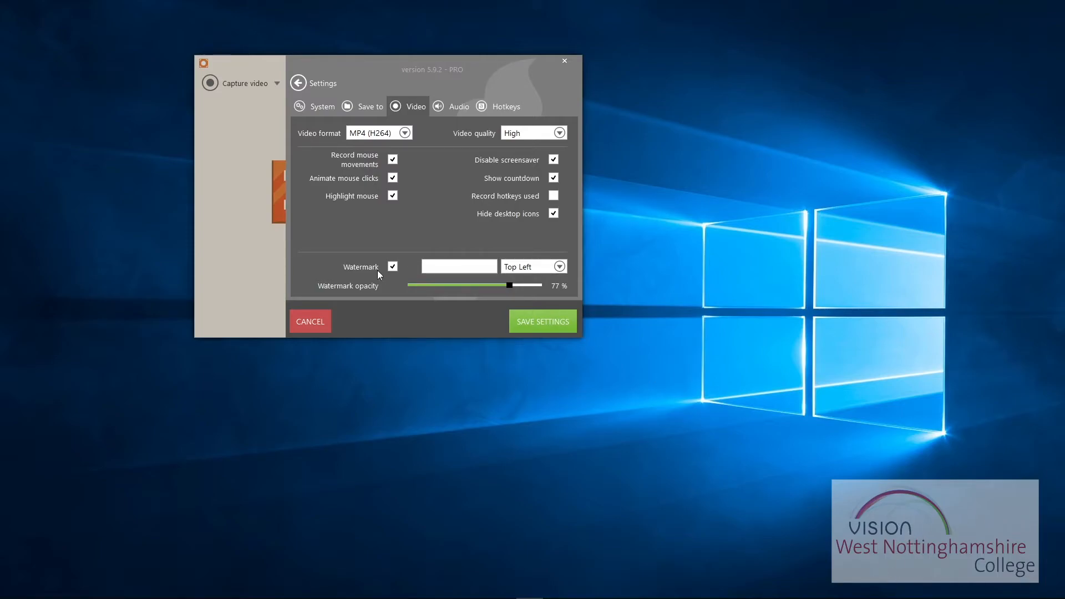
click(392, 266)
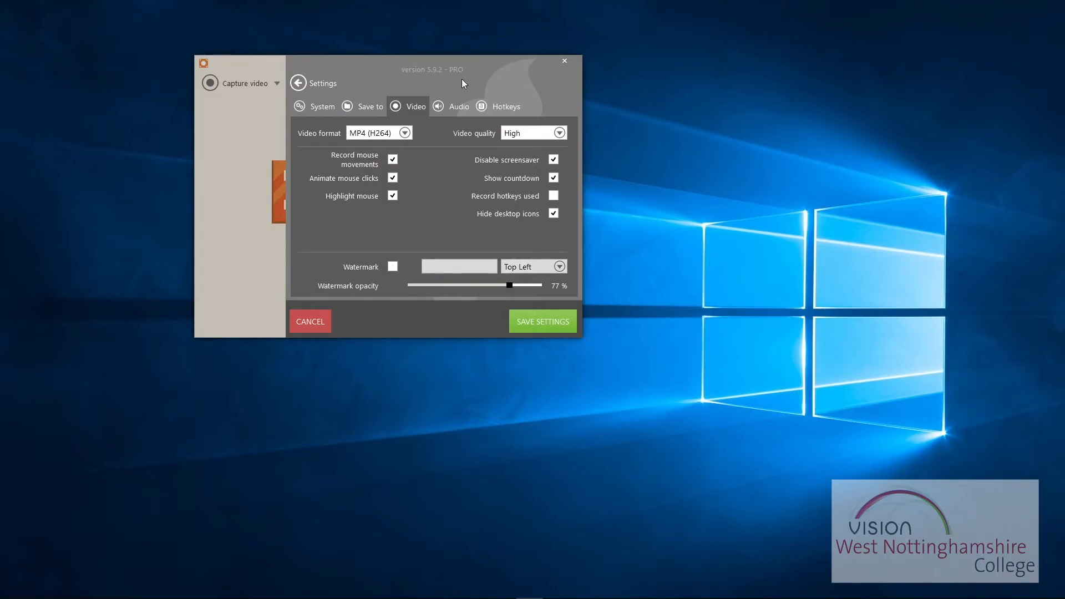
- Show the Audio settings with system audio and microphone both at 100%
click(458, 107)
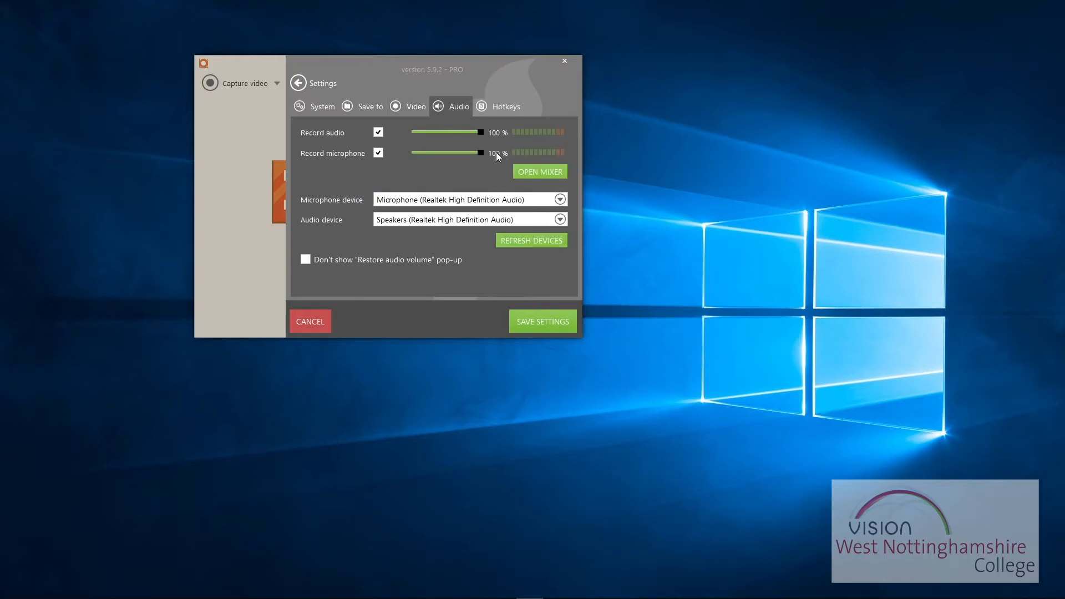
mouse_move(486, 158)
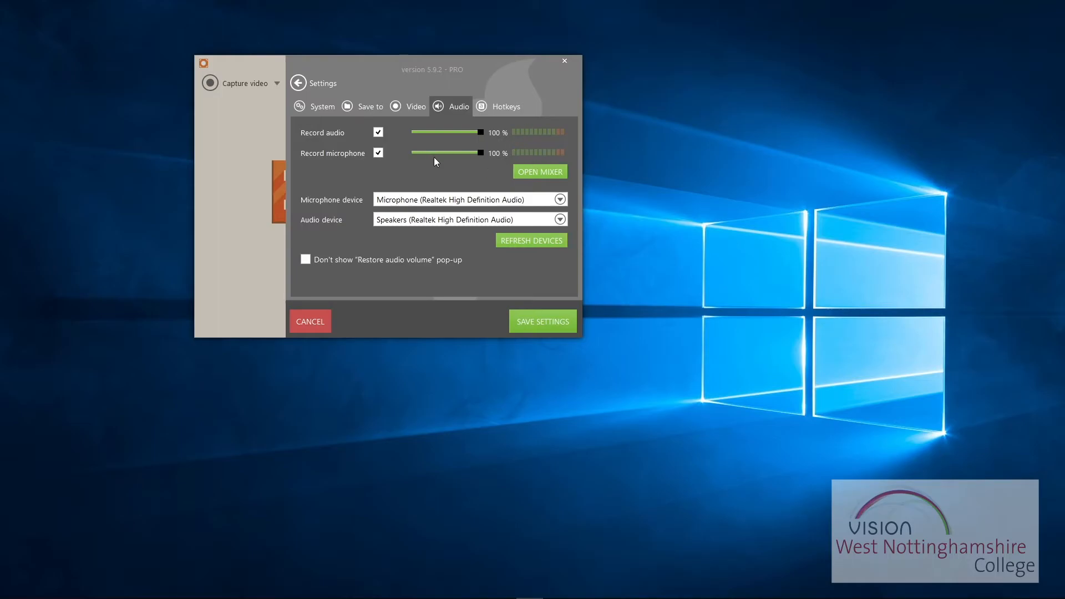
mouse_move(496, 65)
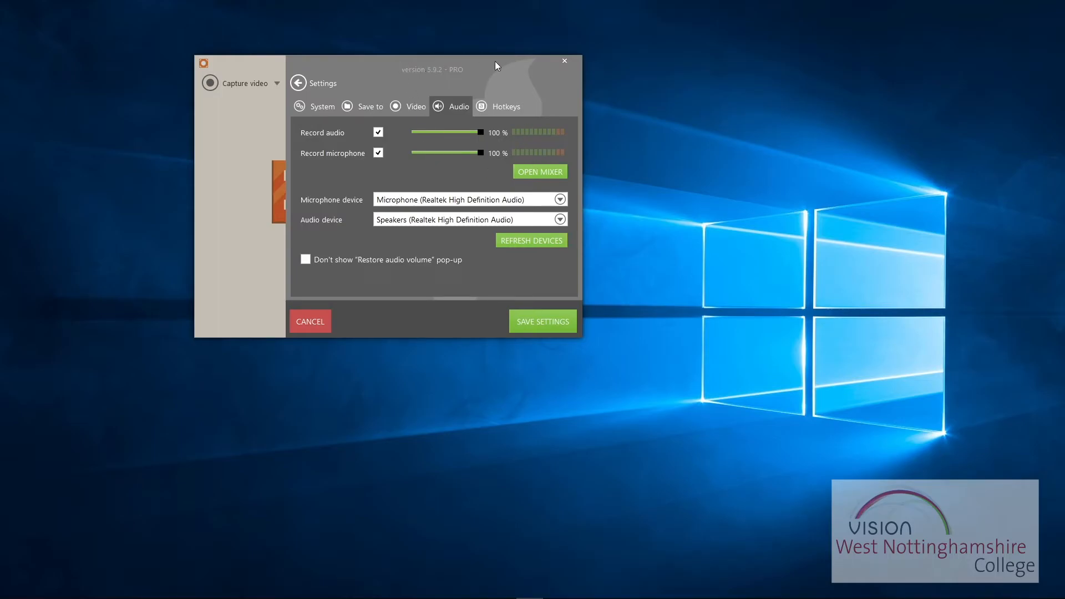
mouse_move(419, 197)
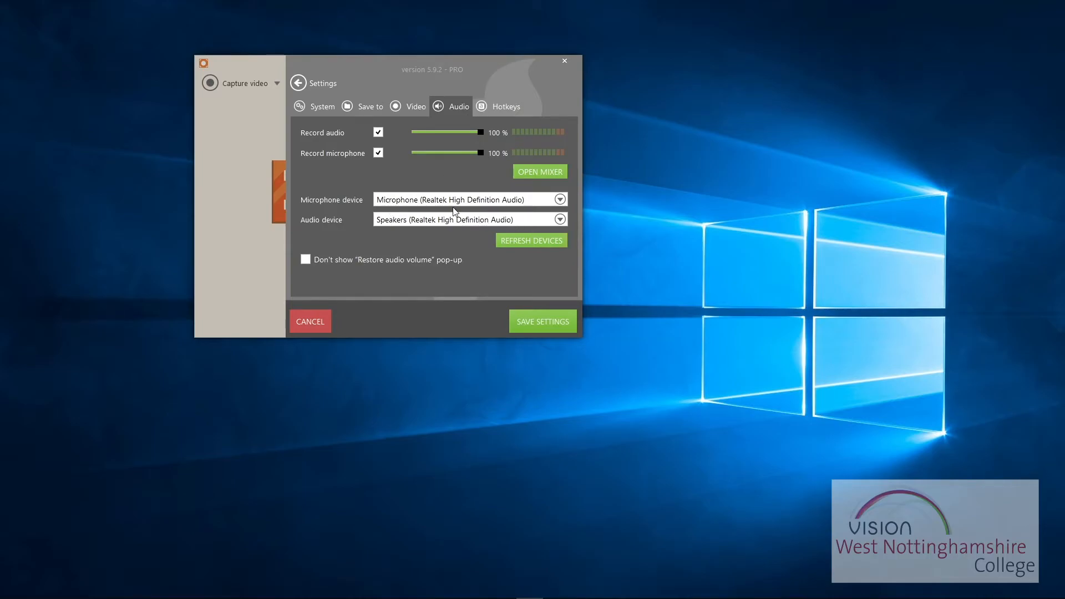
mouse_move(353, 175)
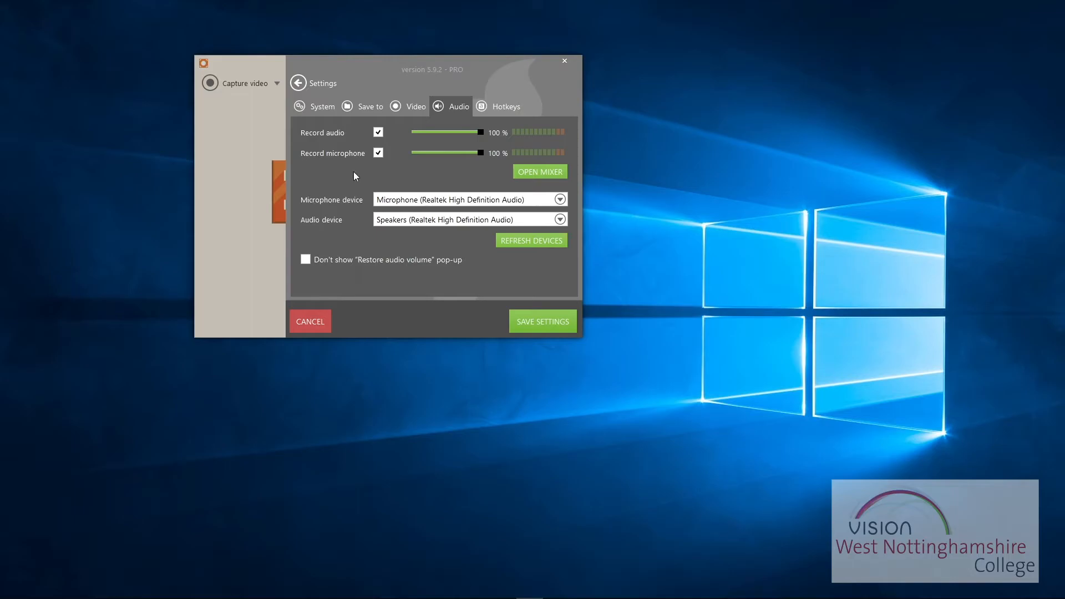
mouse_move(377, 180)
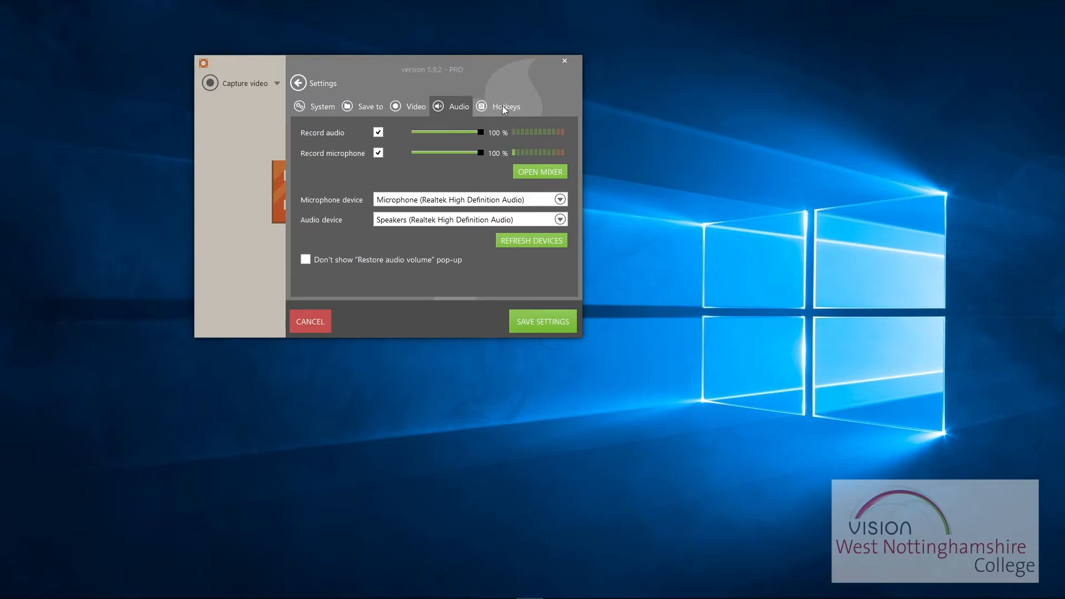
- Review the Hotkeys and System settings, then return to the Audio settings
click(506, 107)
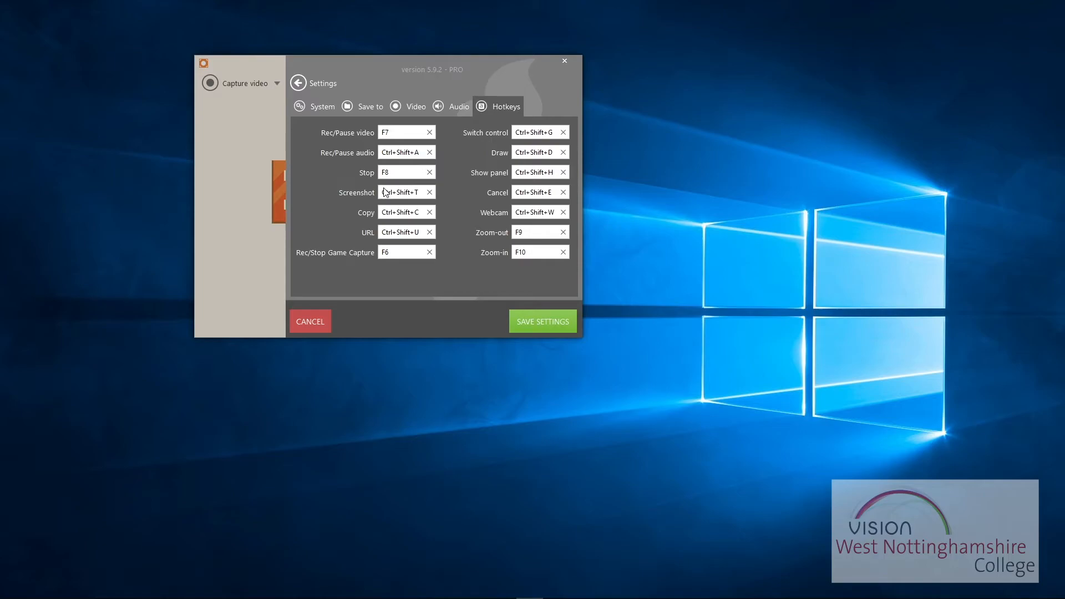
mouse_move(522, 151)
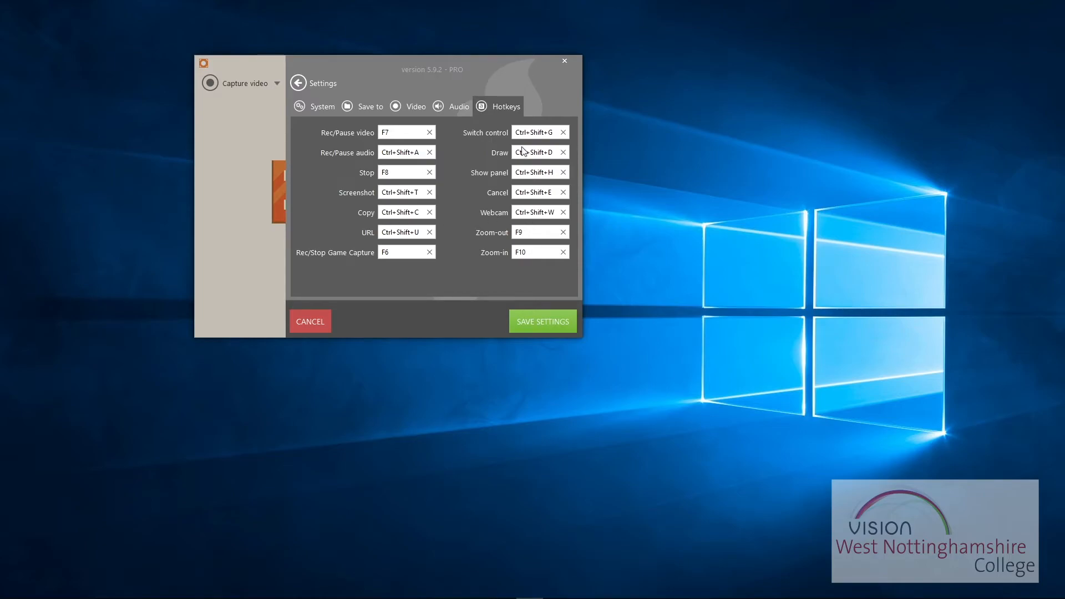
click(321, 107)
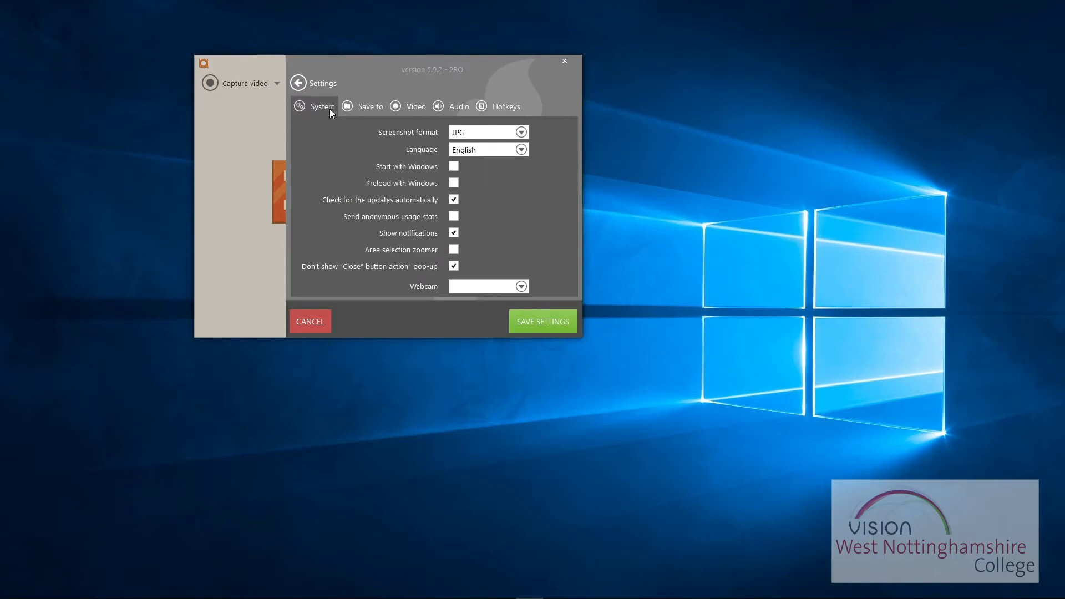
mouse_move(473, 237)
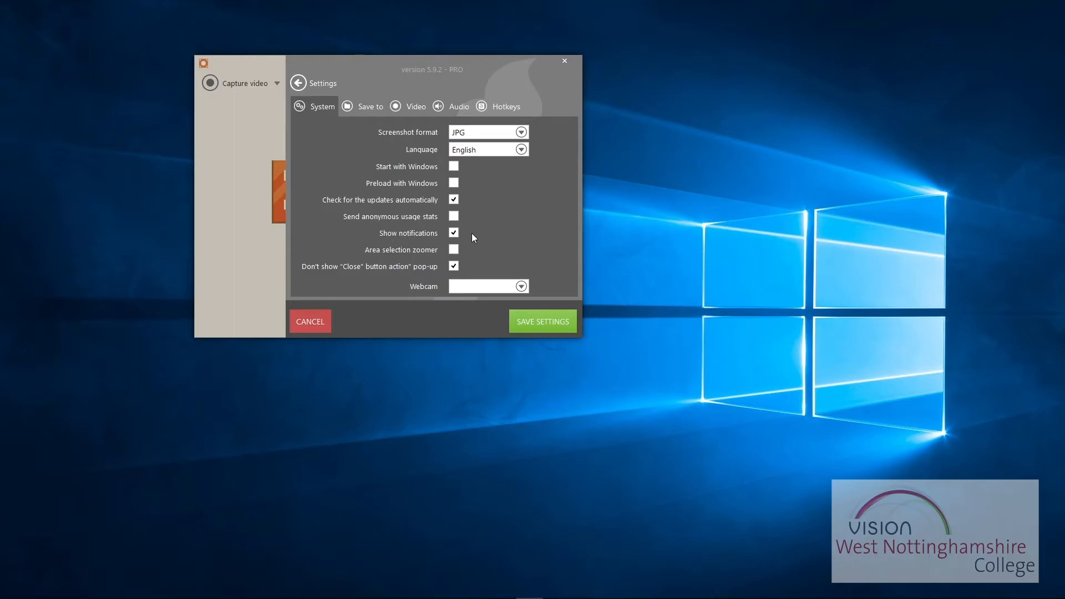
click(498, 107)
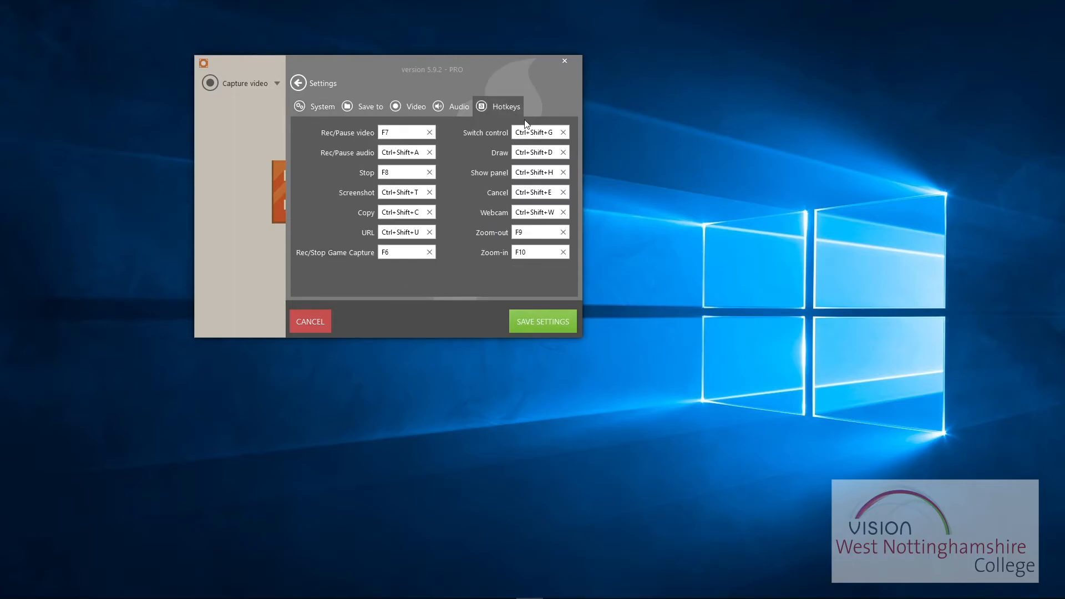
mouse_move(896, 53)
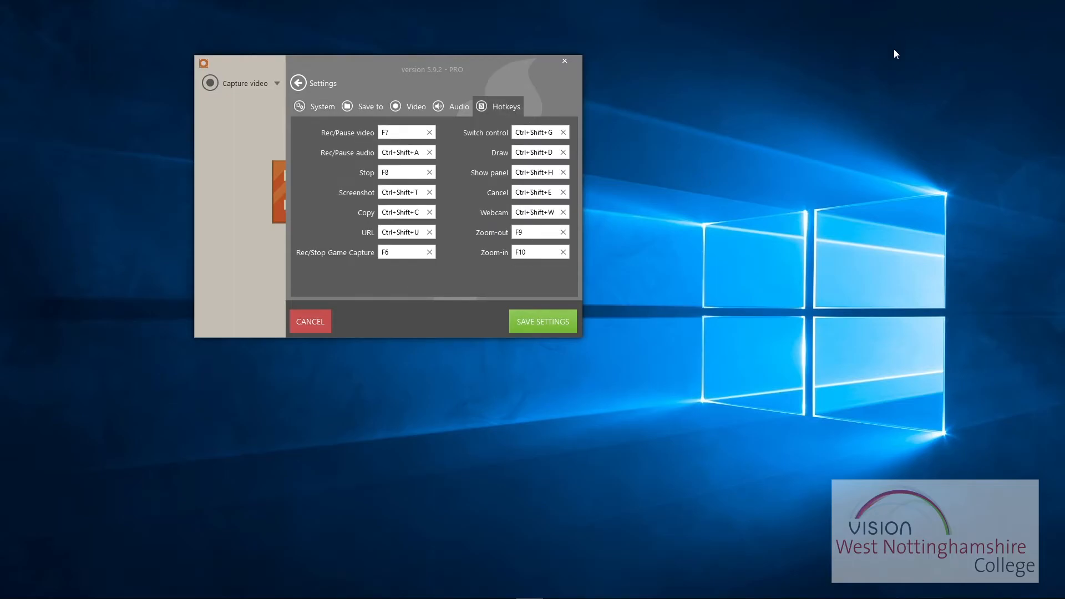
click(459, 107)
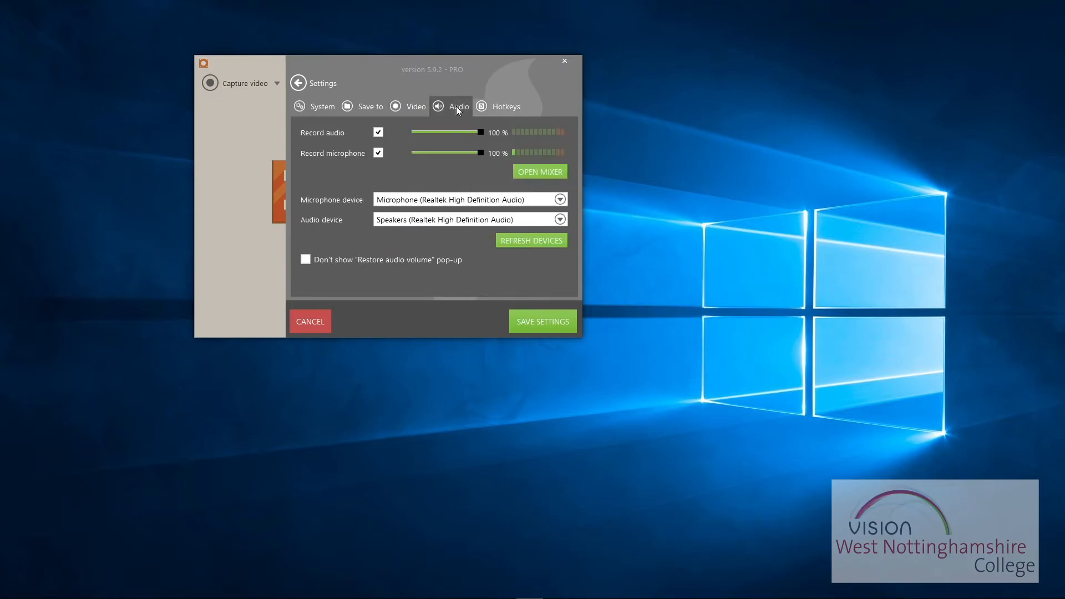
- Save the settings and list the Capture video area choices on the main window
click(310, 321)
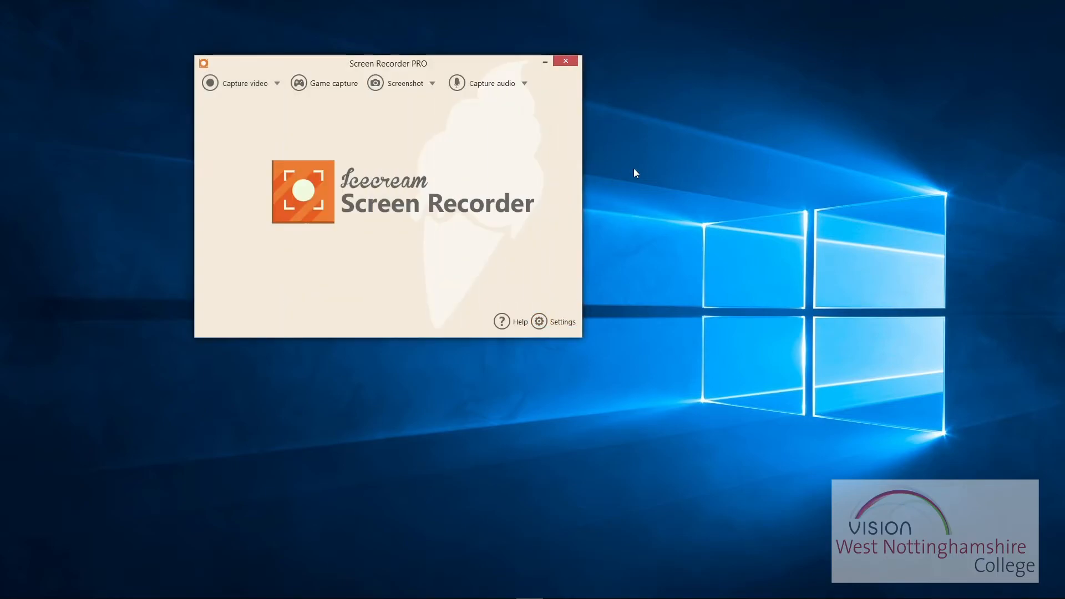
mouse_move(238, 136)
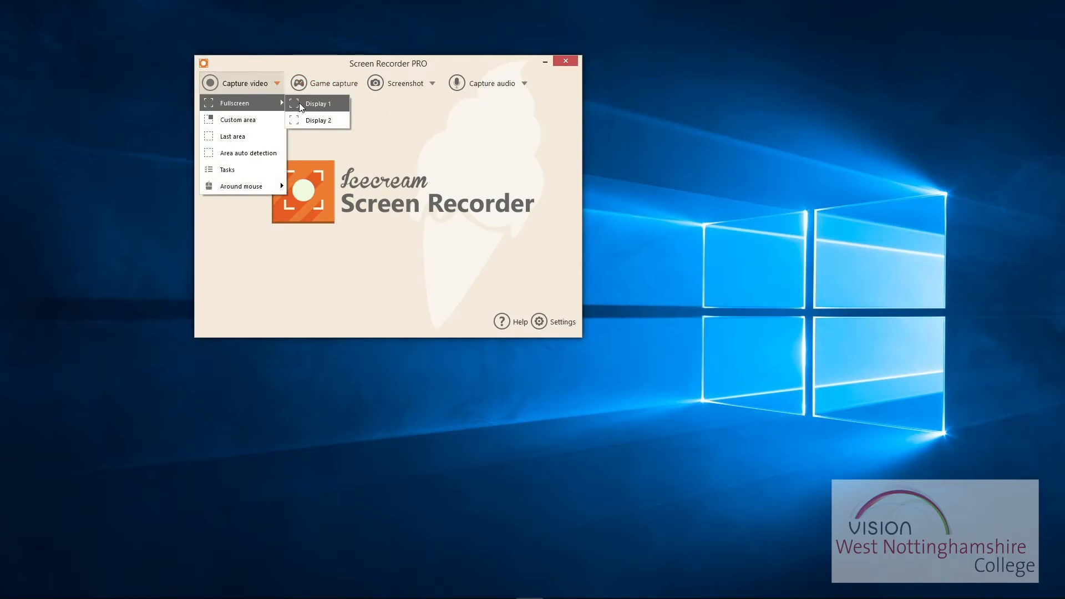
mouse_move(317, 120)
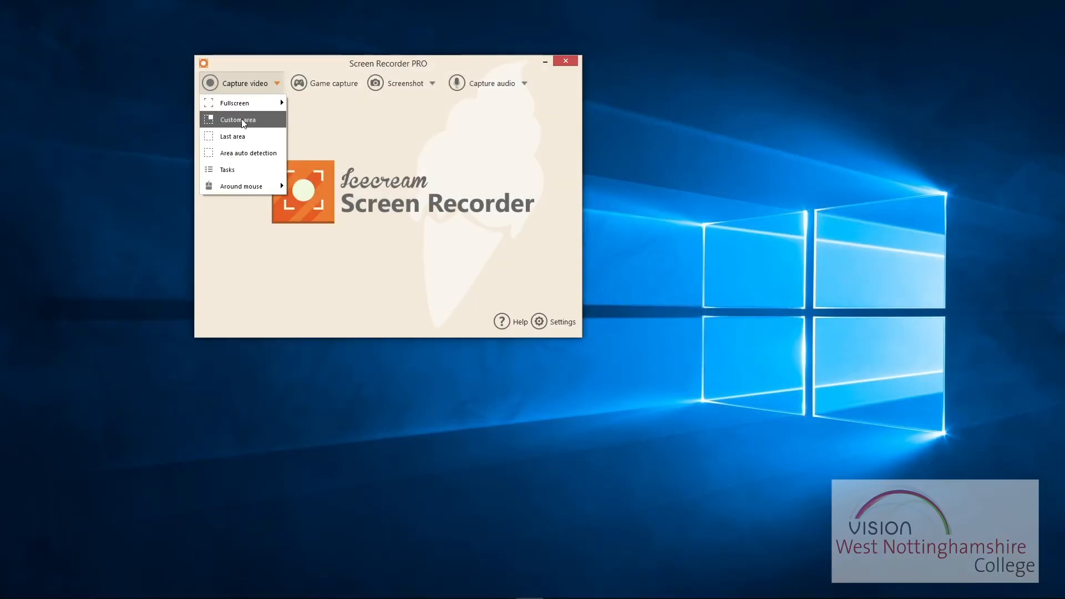
click(238, 120)
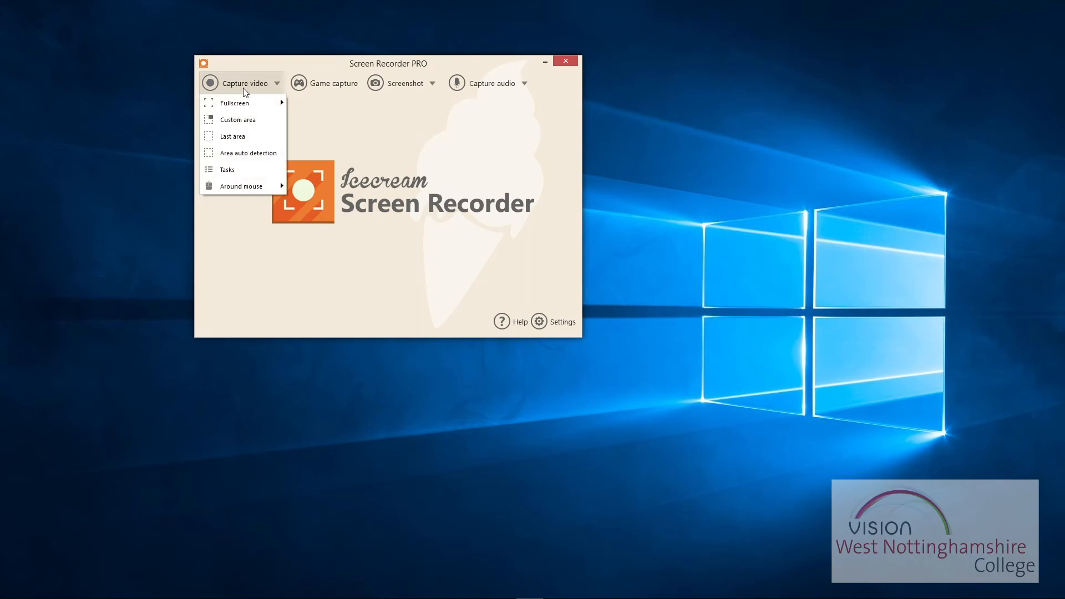
mouse_move(241, 135)
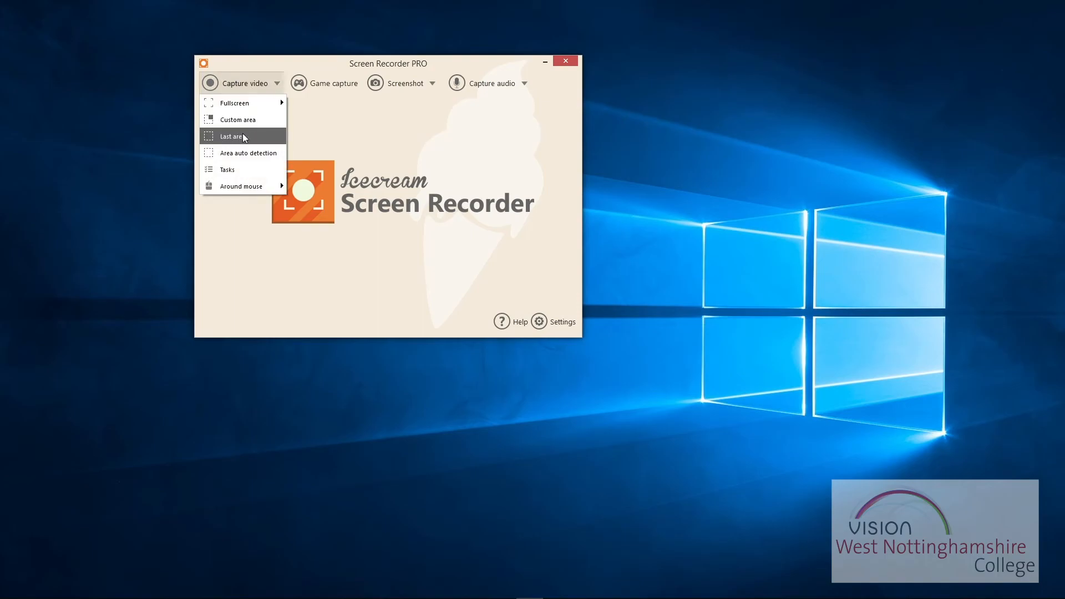
mouse_move(256, 152)
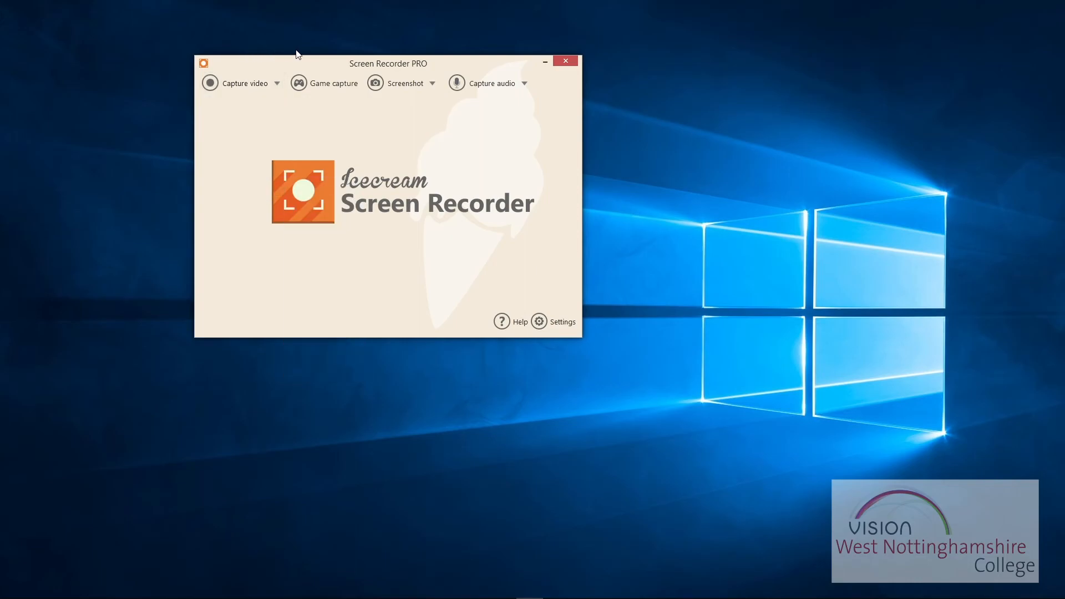
- Visit Game capture mode and back, then view the Screenshot areas and Capture audio bitrates
click(332, 83)
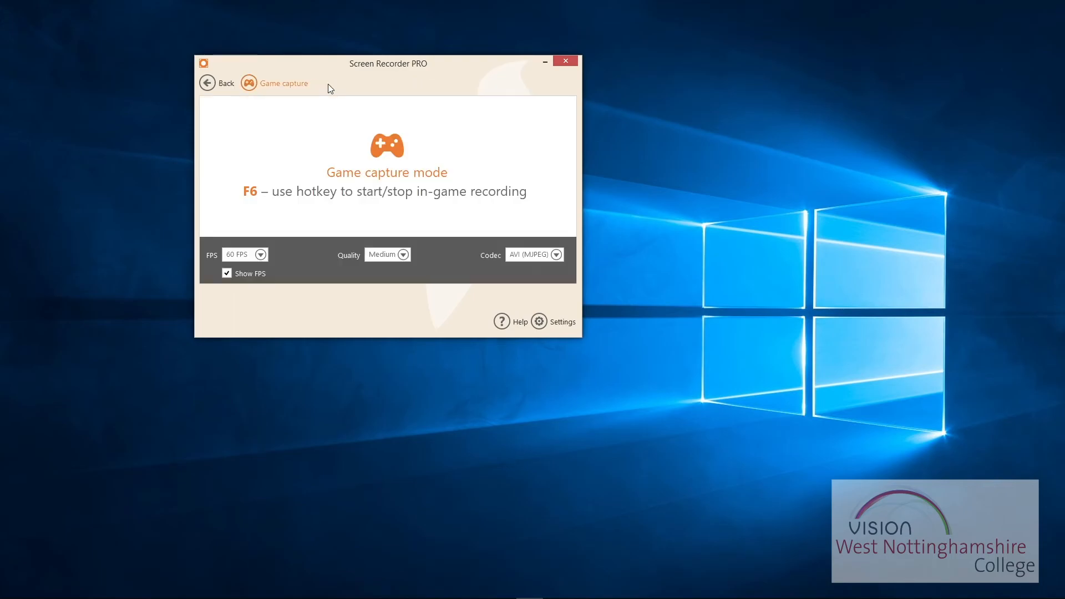
click(211, 83)
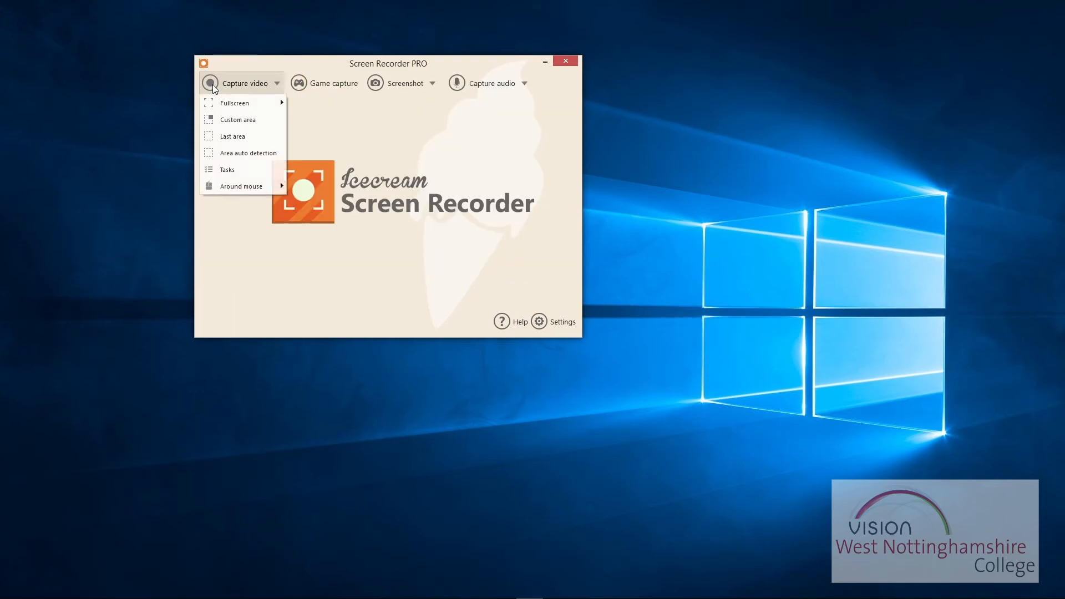
click(432, 83)
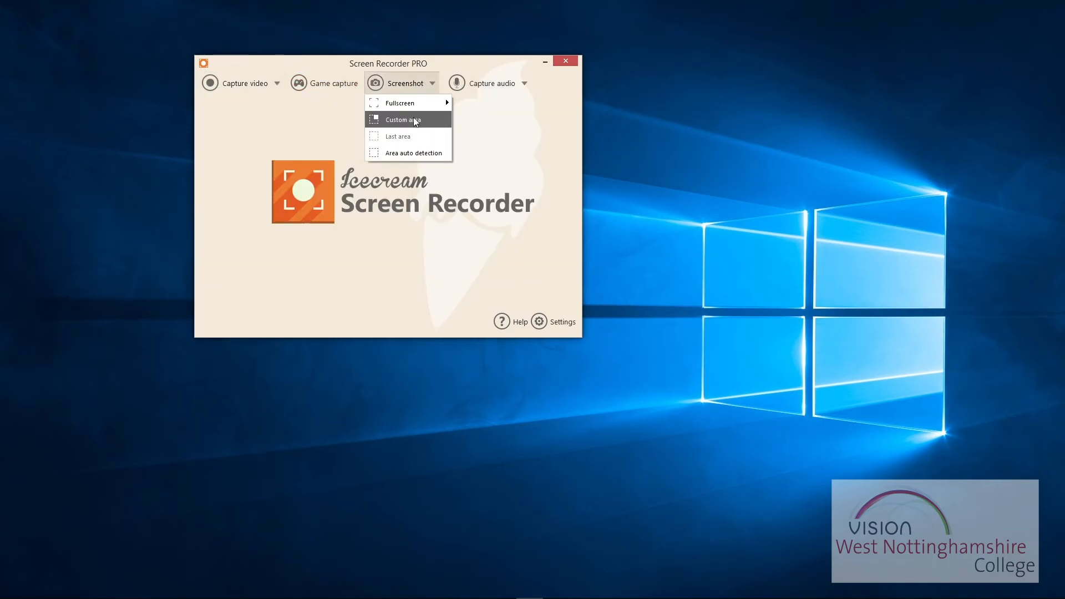
mouse_move(400, 84)
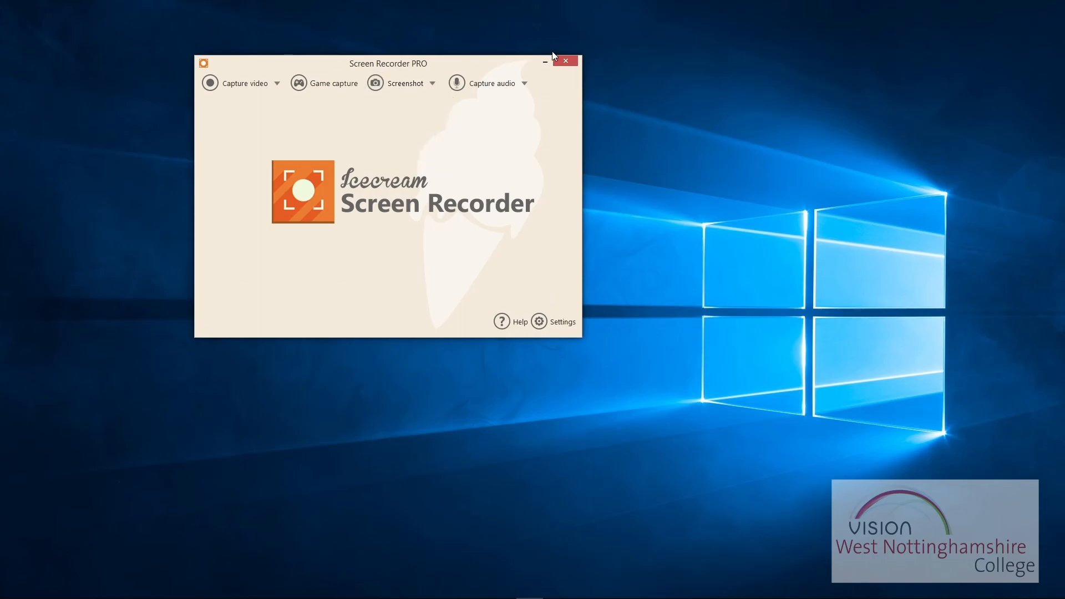
click(523, 83)
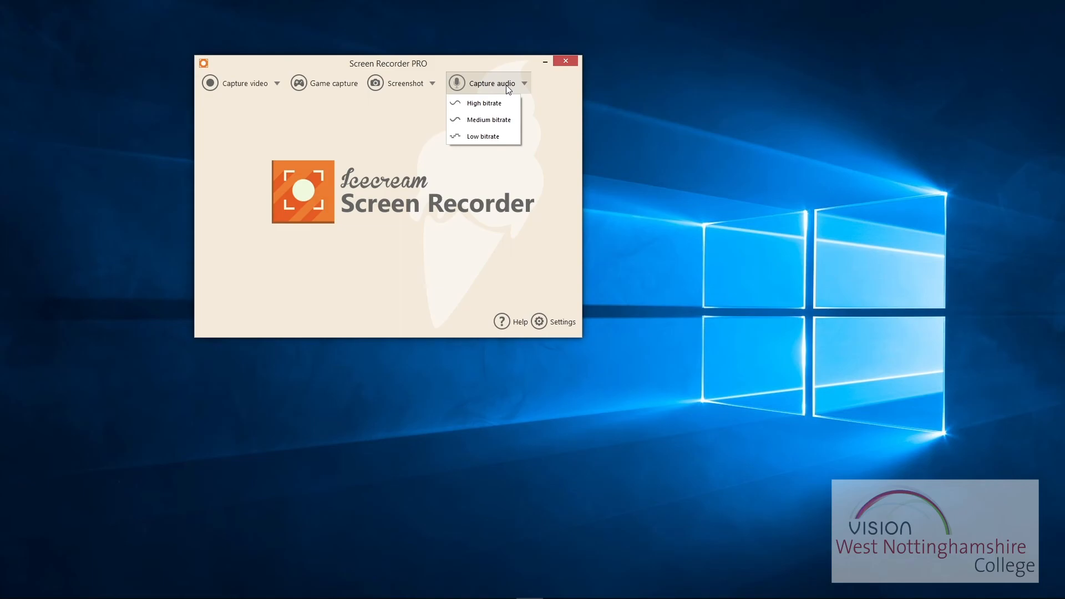
mouse_move(482, 135)
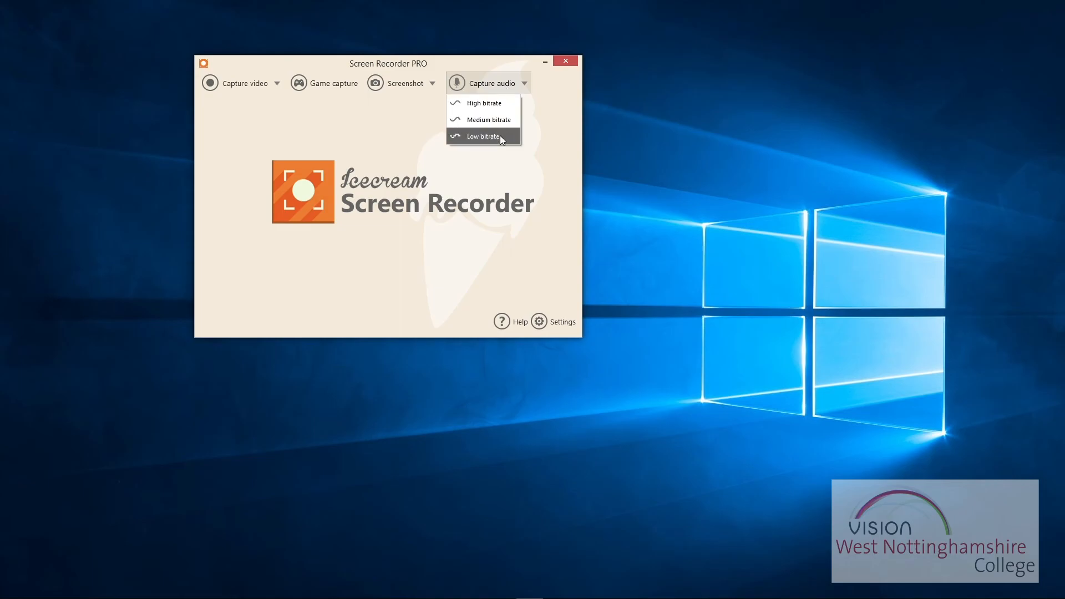
mouse_move(482, 119)
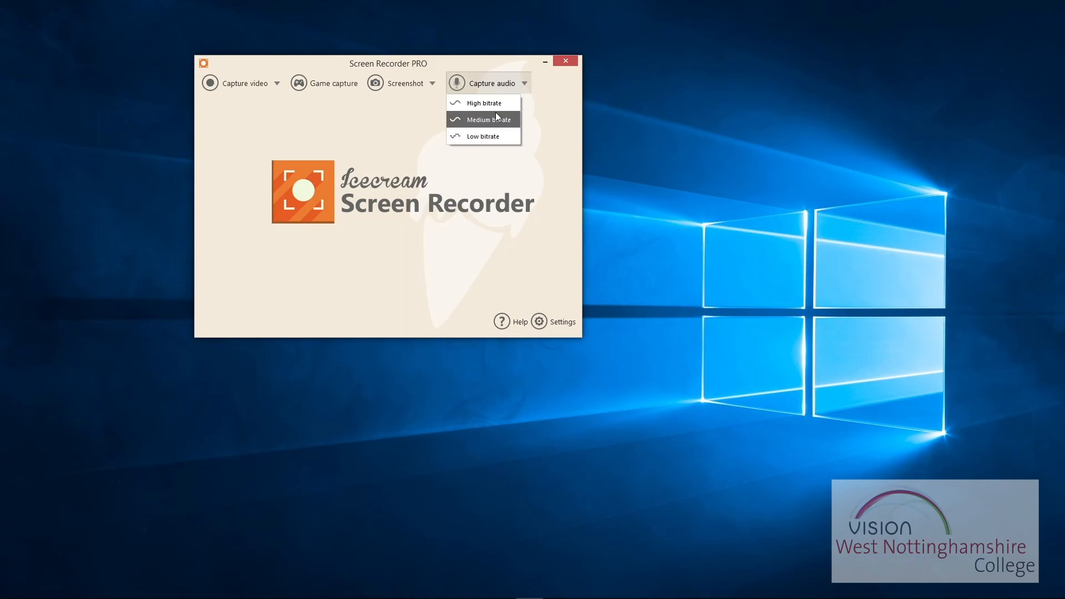
mouse_move(484, 103)
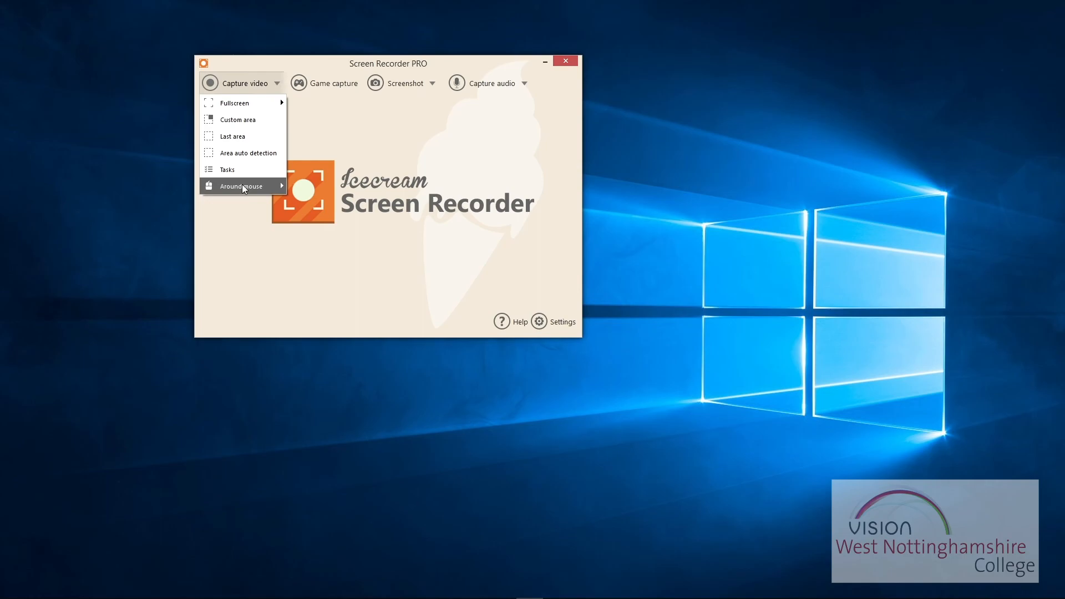
- Dismiss the Capture video choices, leaving the main window idle
click(489, 83)
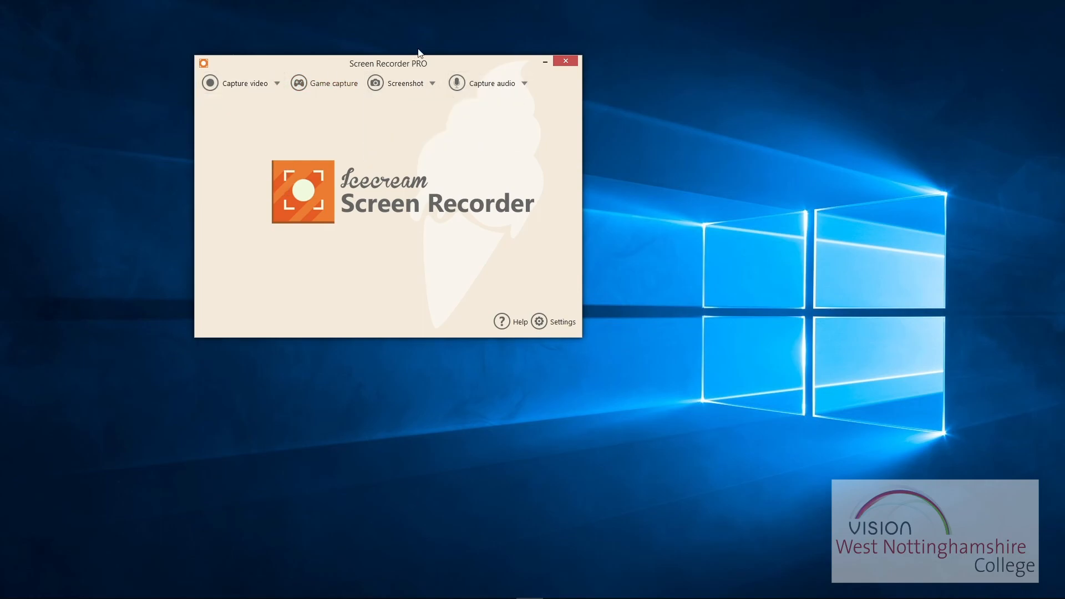
mouse_move(501, 70)
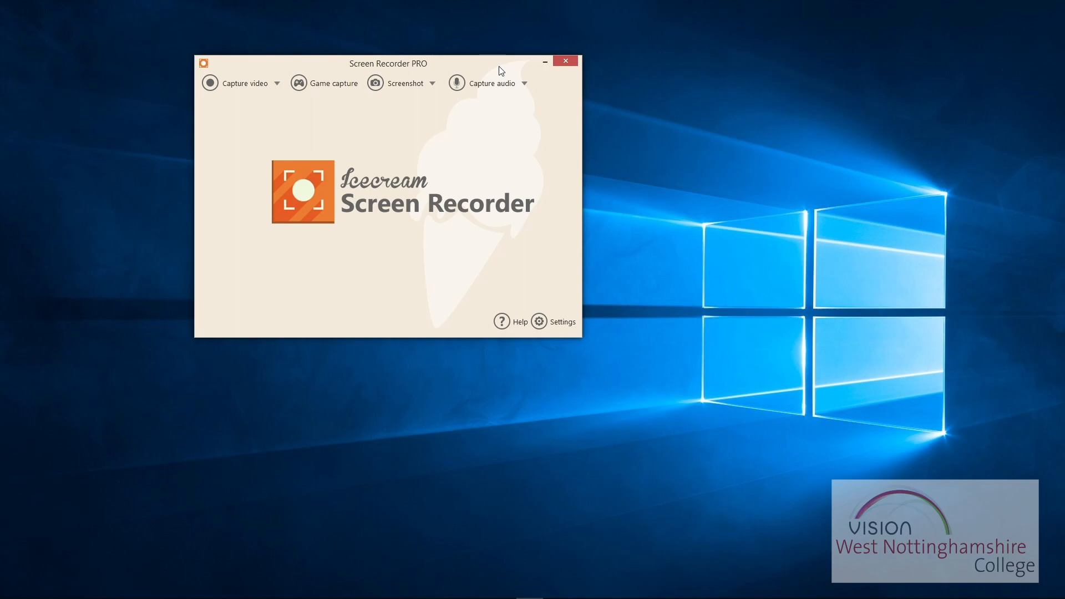
mouse_move(474, 64)
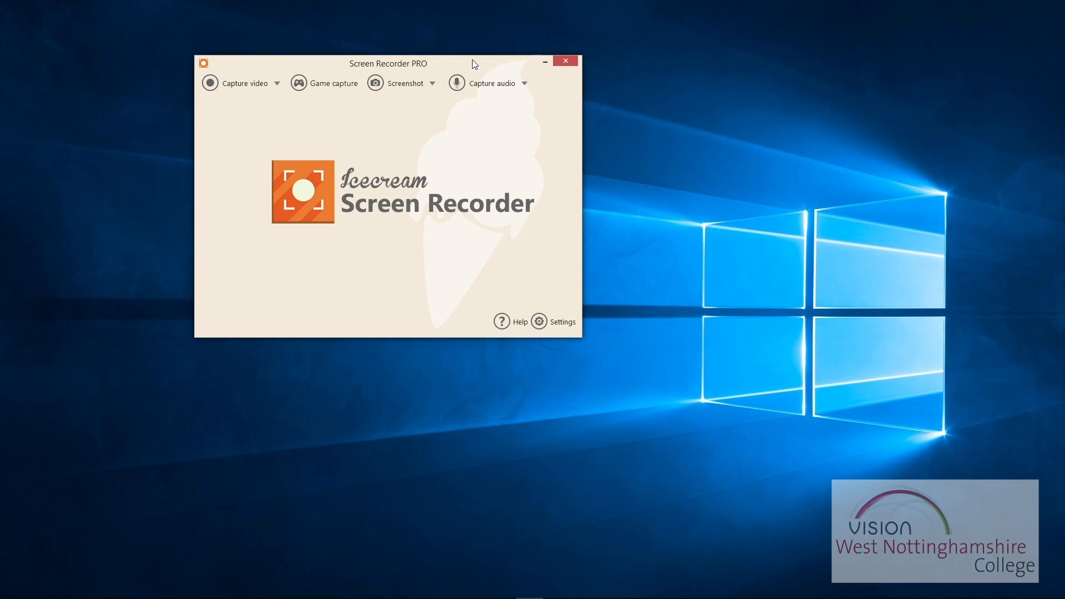
mouse_move(727, 27)
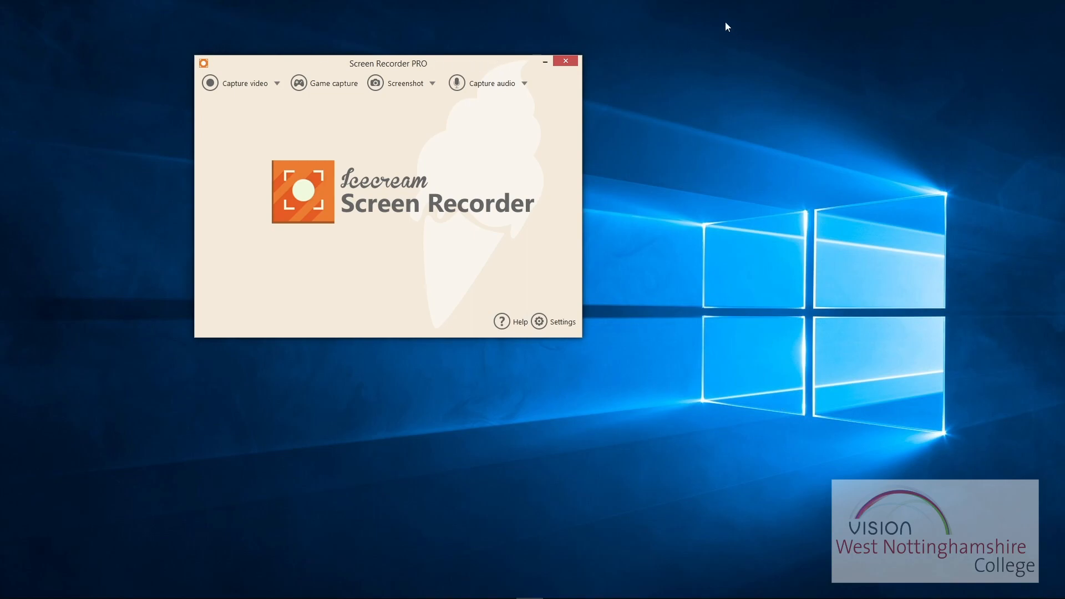